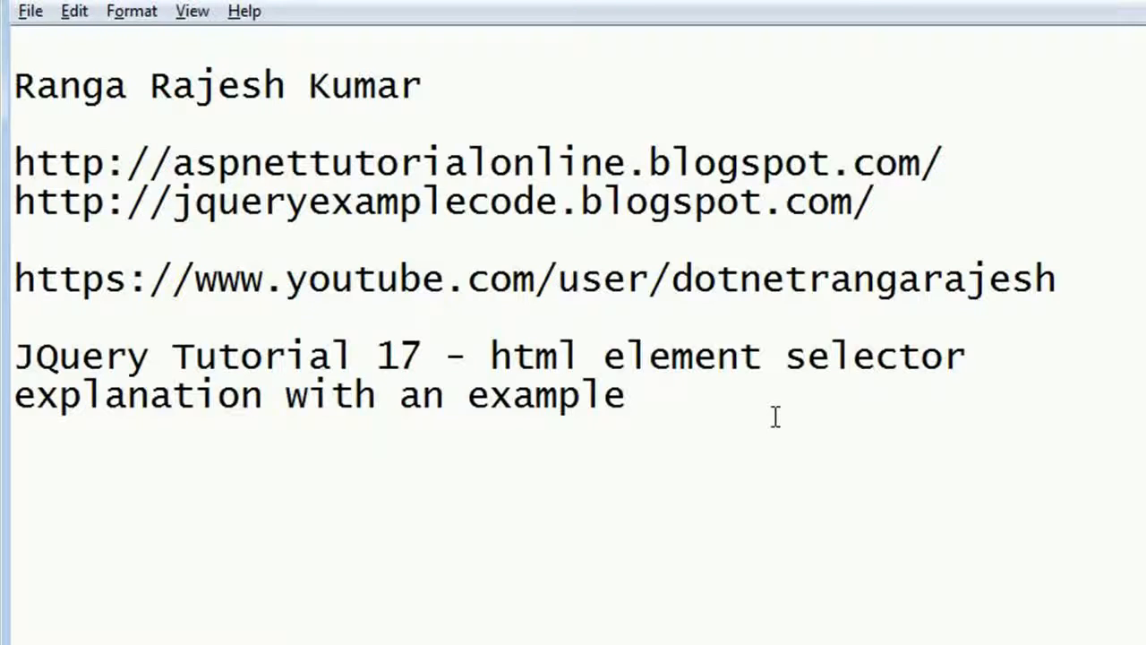
Highlight the video channel link in the tutorial notes.
drag(14, 161, 882, 202)
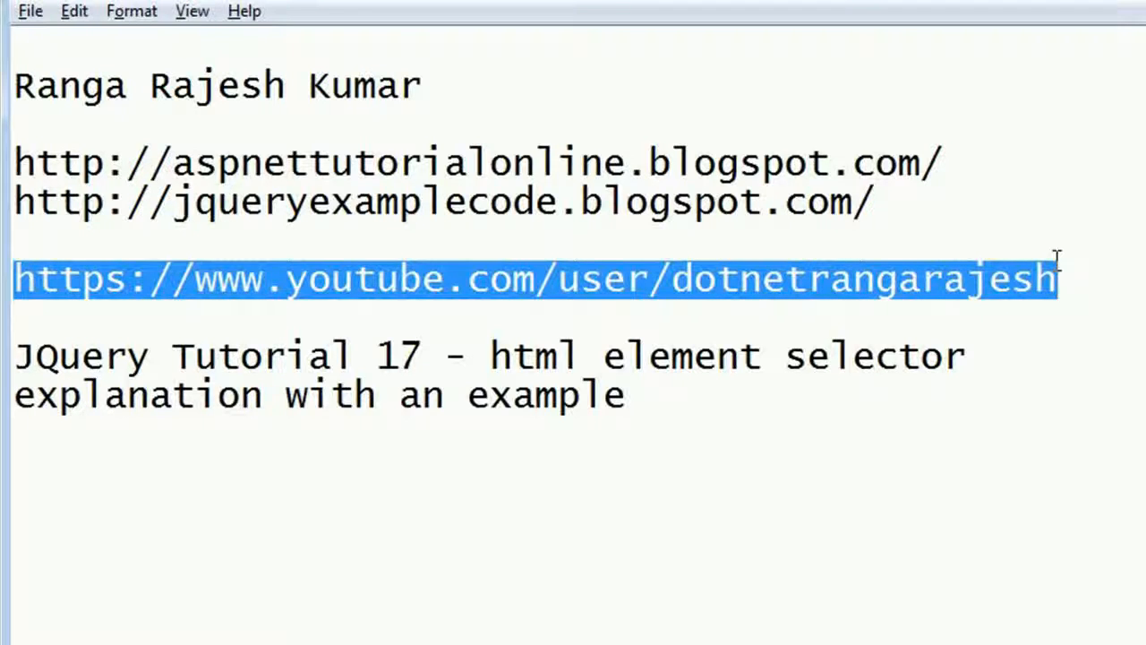
mouse_move(945, 437)
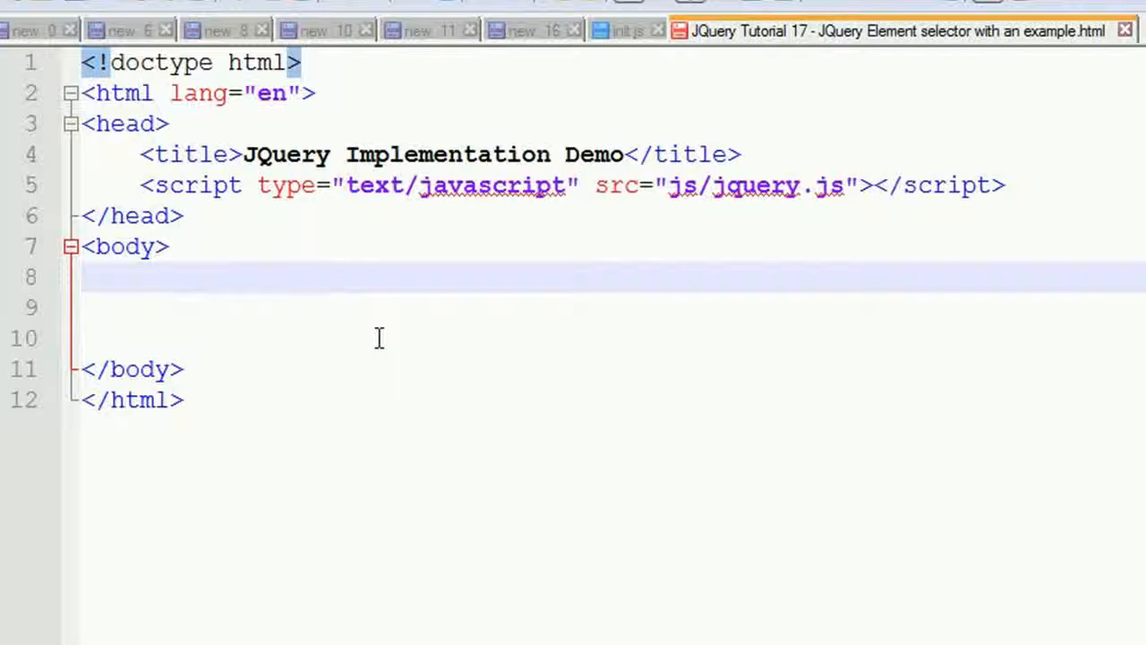
Type four empty <div> </div> elements on indented body lines, then begin a <script> tag.
text(<div> </)
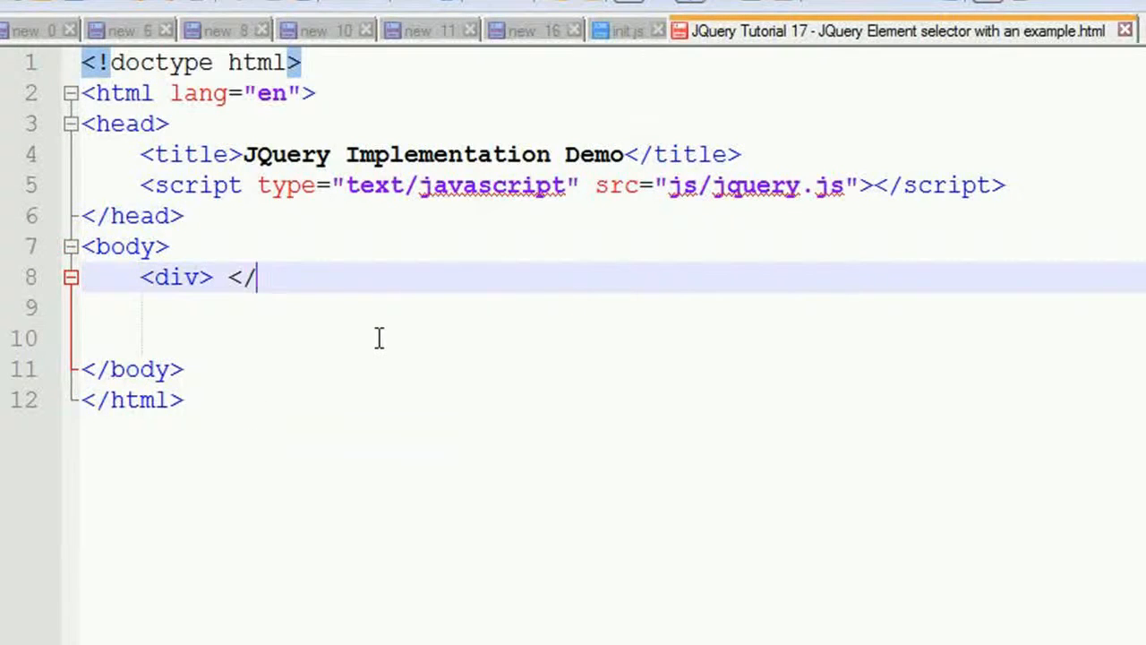
text(div>)
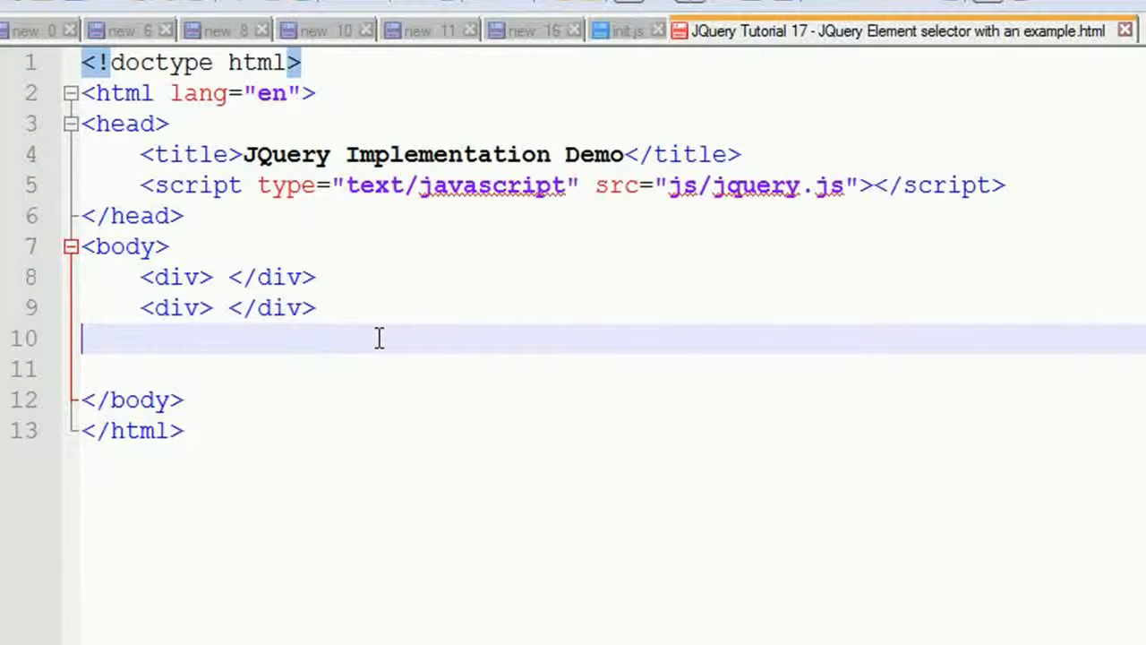
key(Tab)
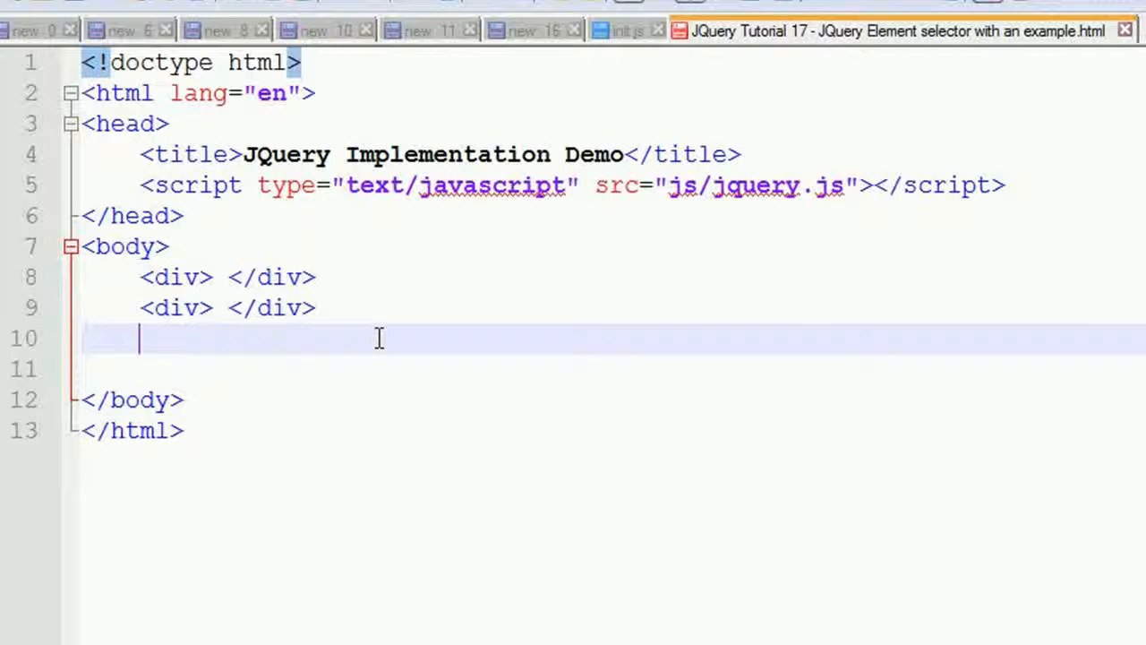
text(<div> </div>)
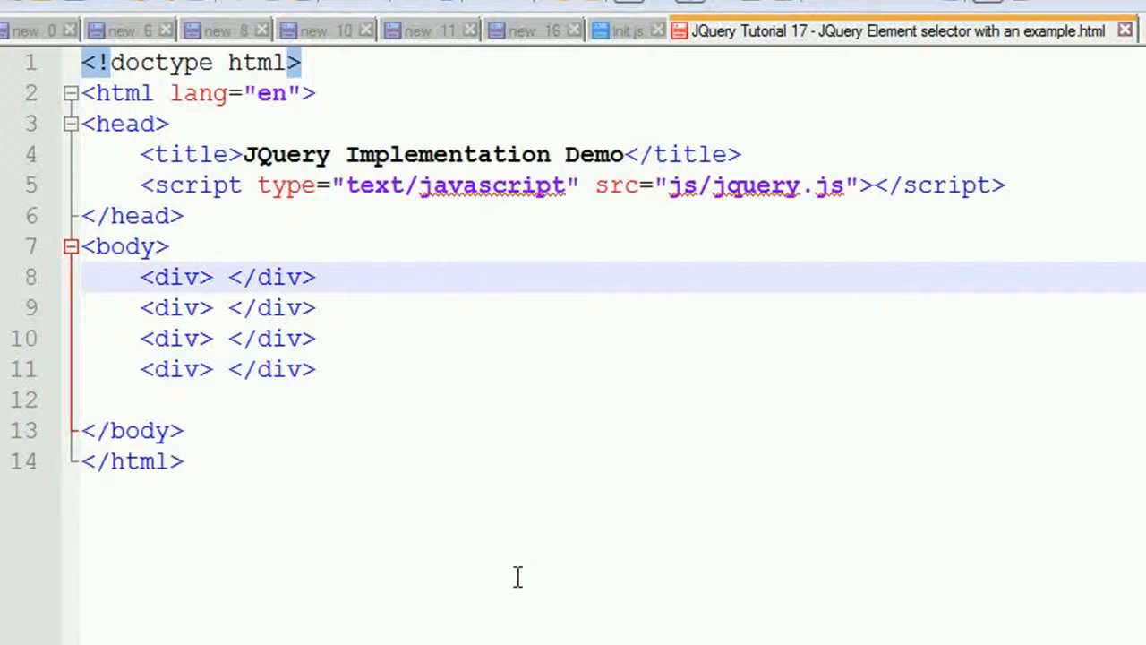
click(213, 277)
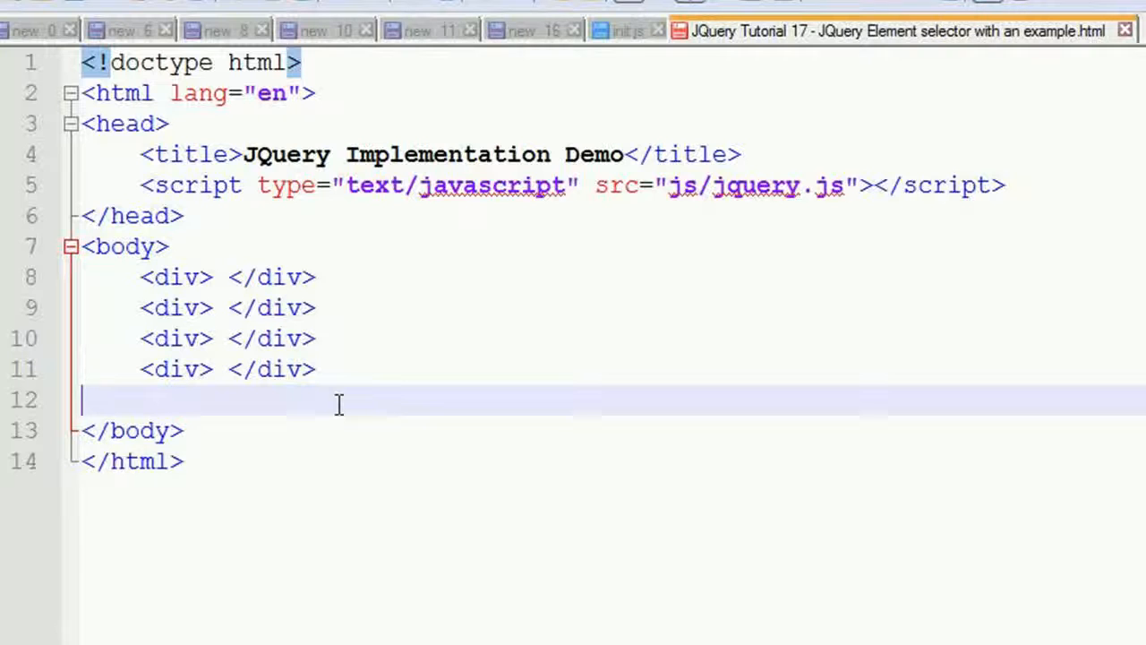
text(<script>)
text(</)
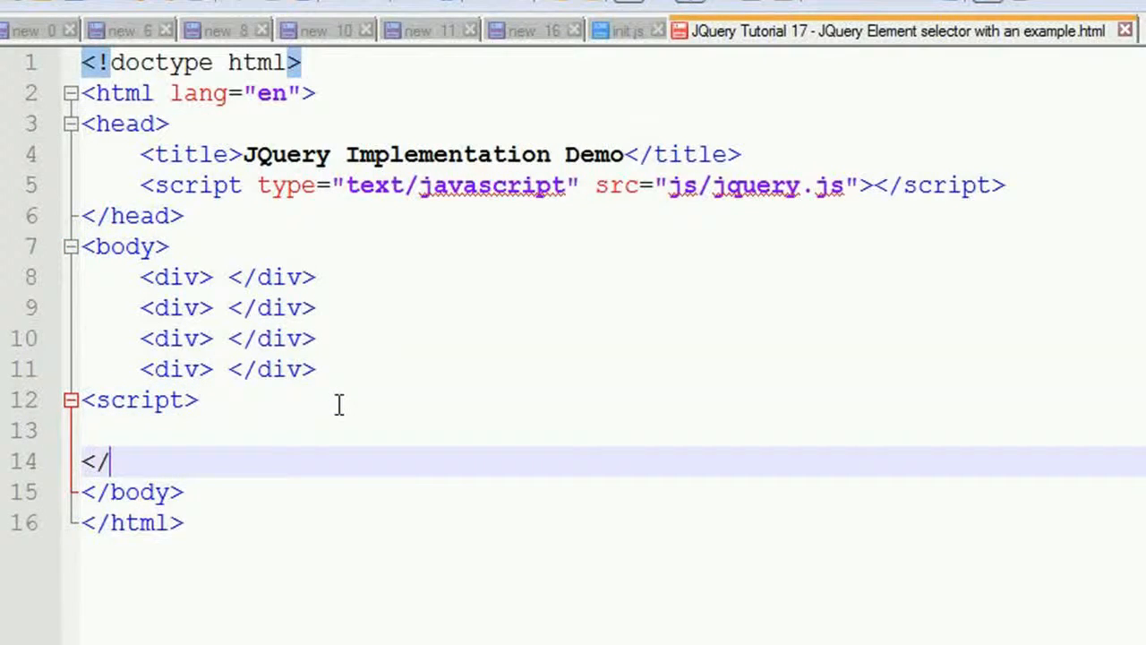
Write $('div').text("this is division text") inside the script block.
text(script>)
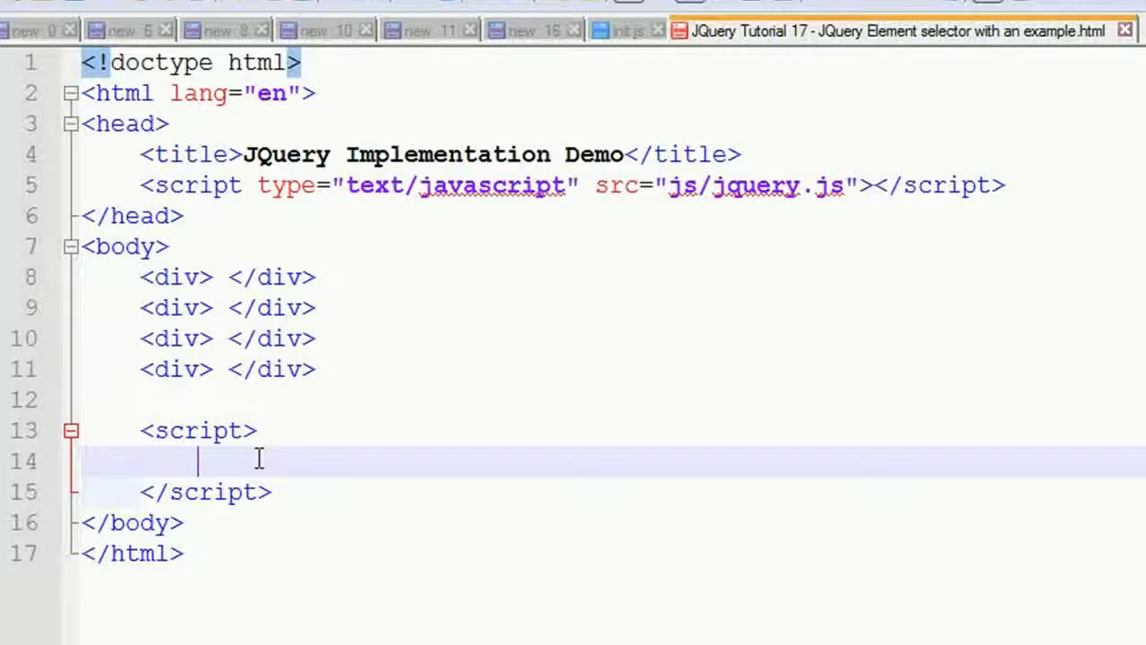
text($)
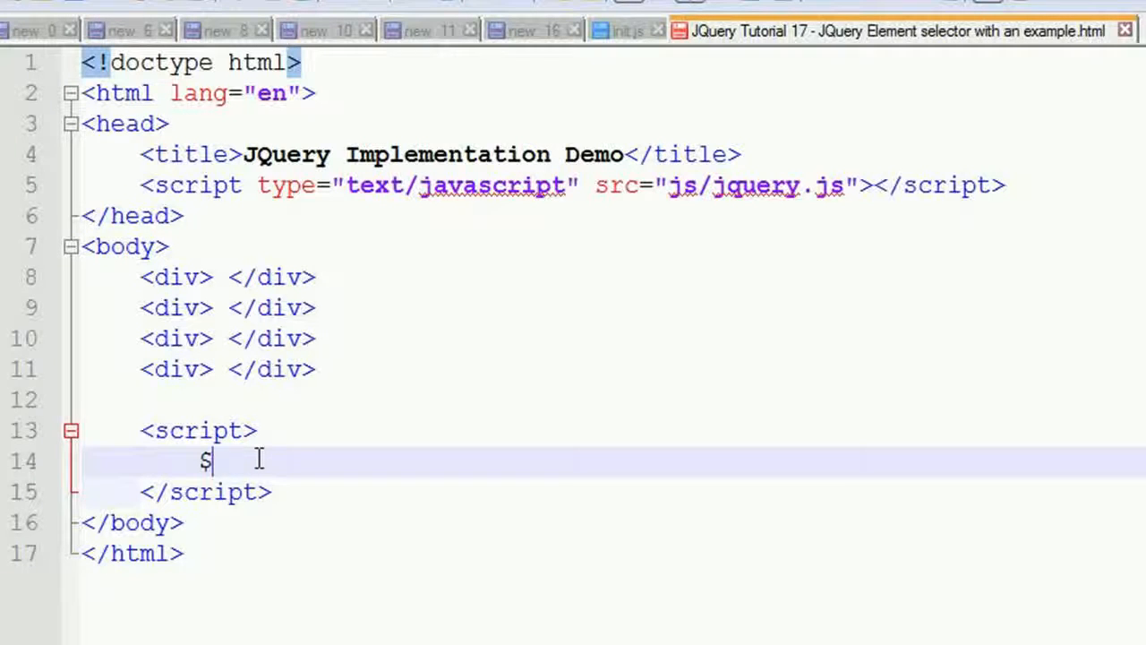
text((''))
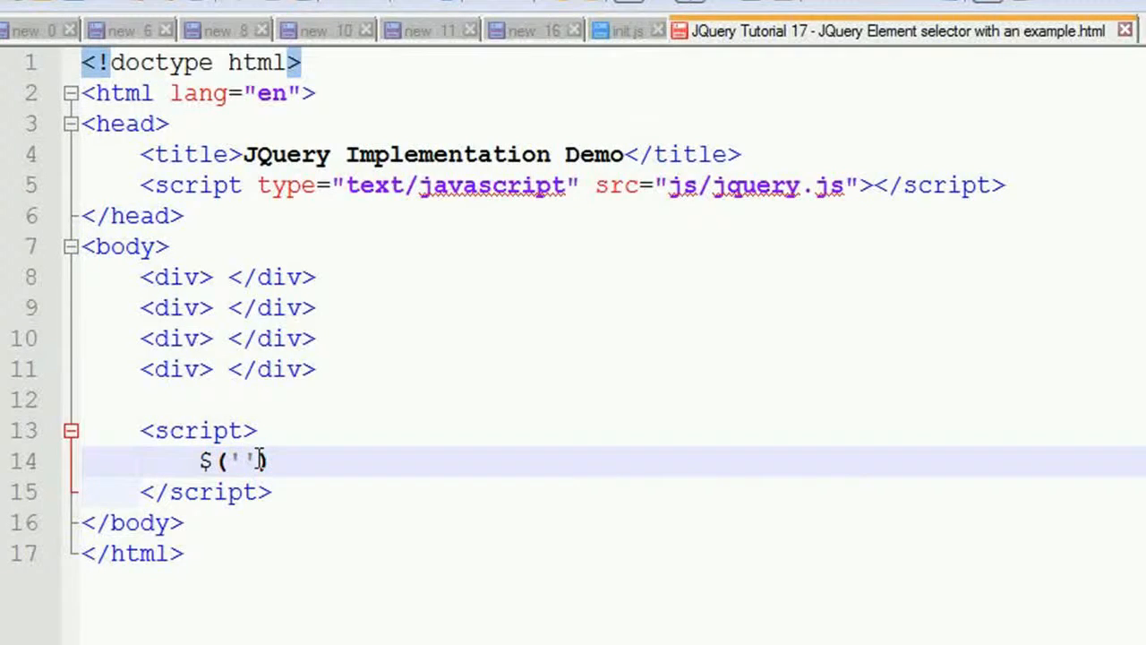
text(div)
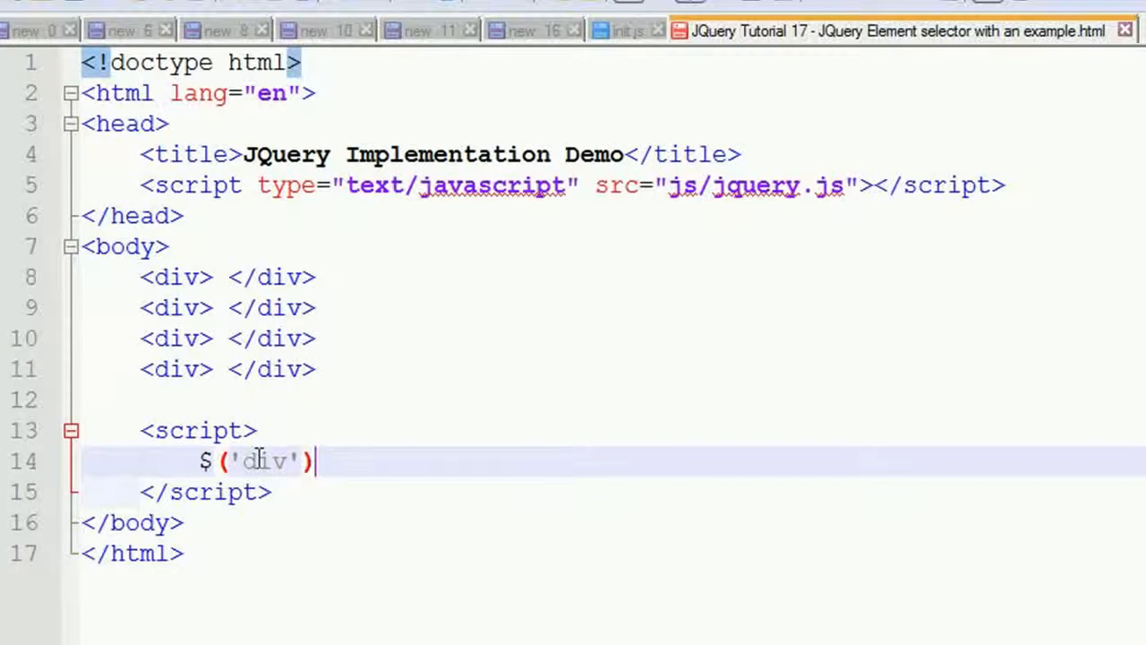
text(.text()
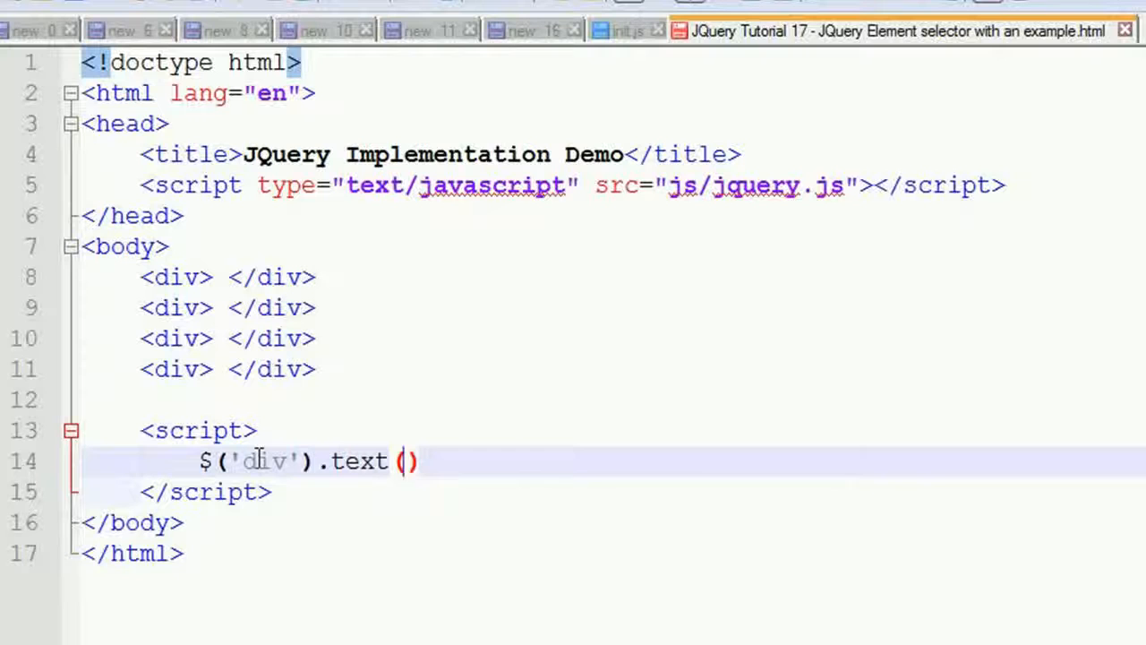
text("")
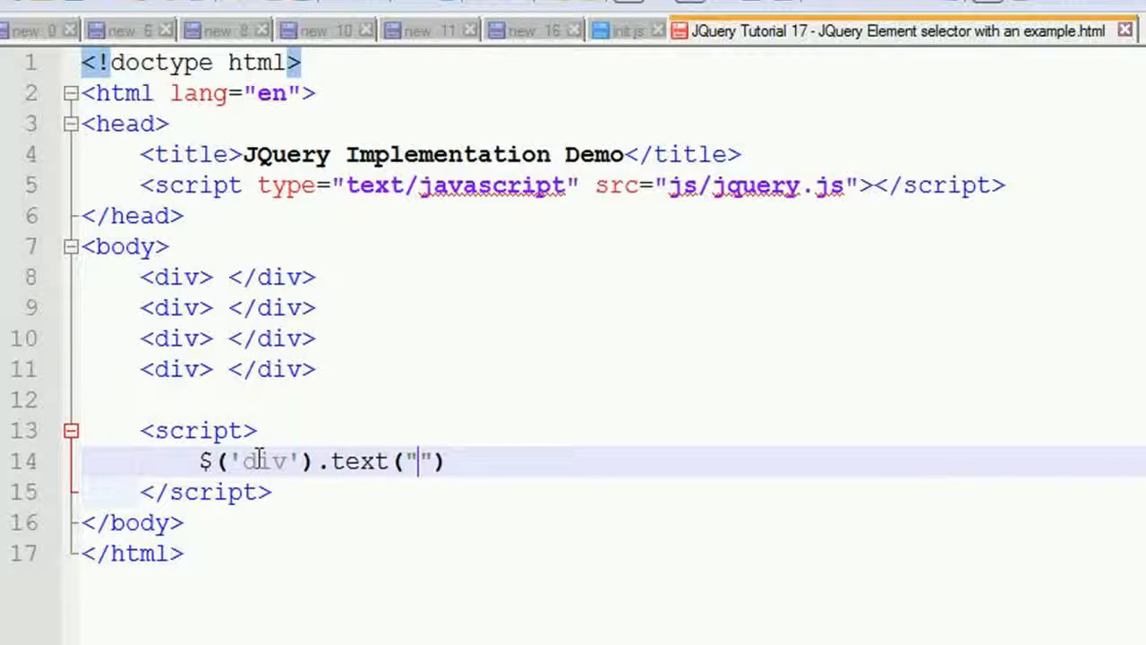
text(this i)
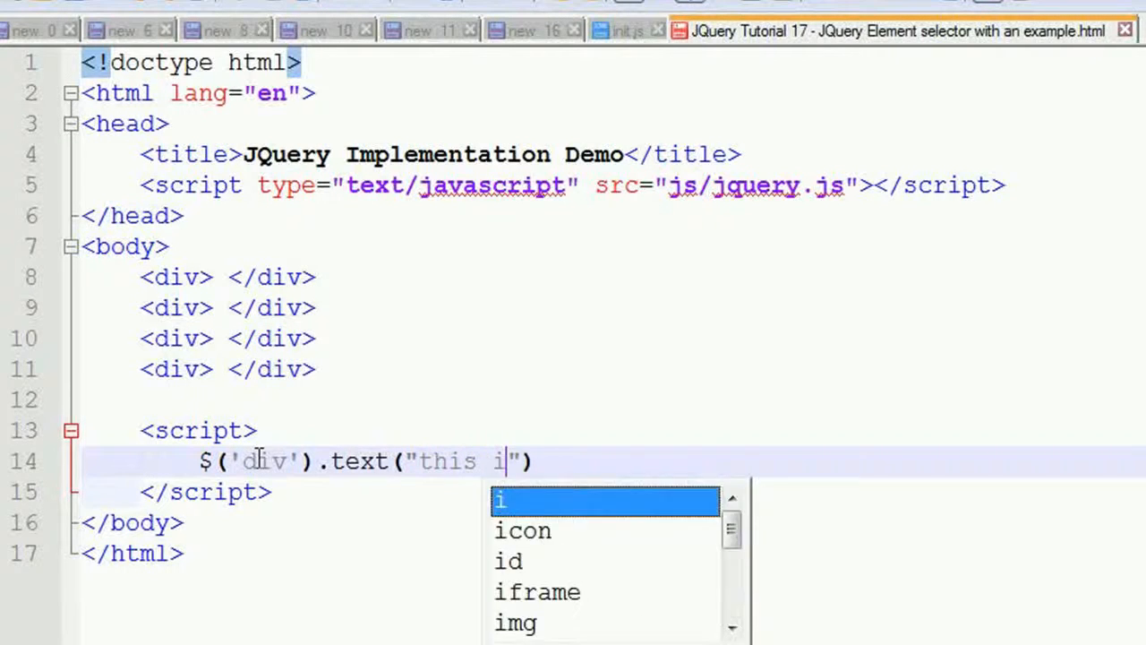
text(s division text)
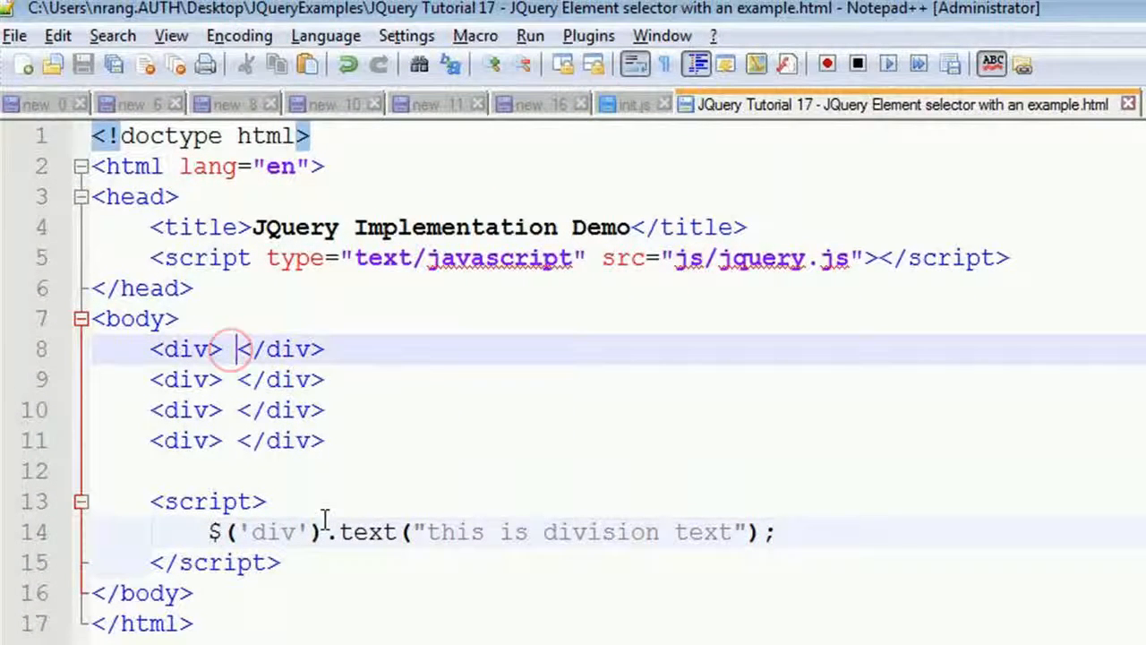
Fill the divs with 'first division', 'second', 'third', 'fourth' and change the selector to div:first.
text(first di)
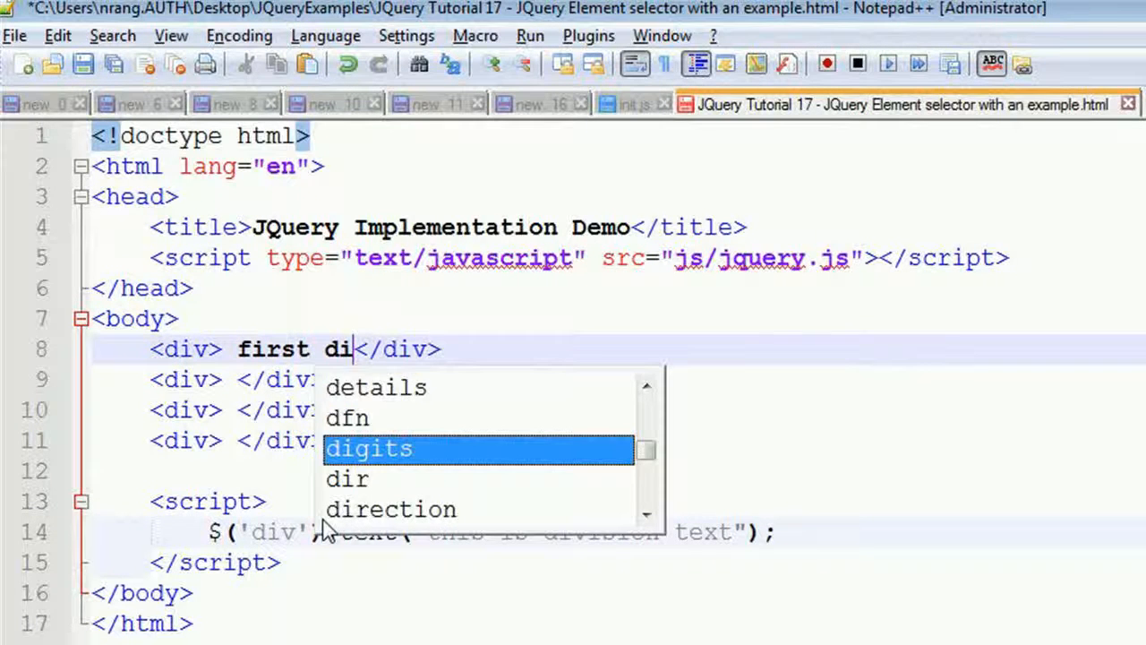
text(vision)
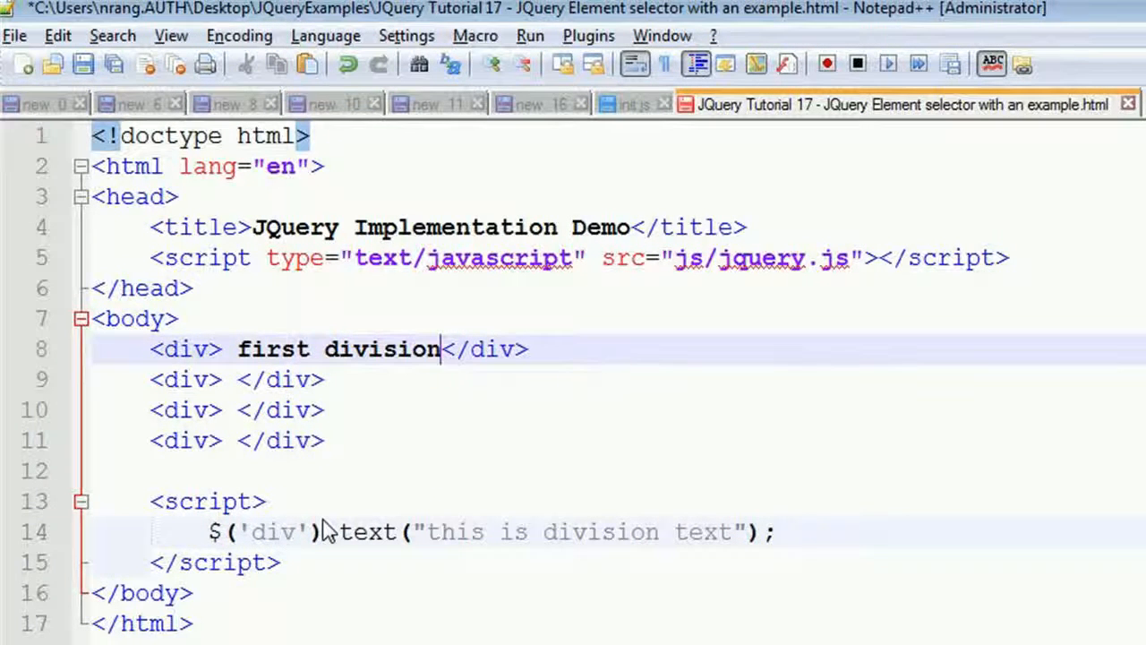
click(240, 379)
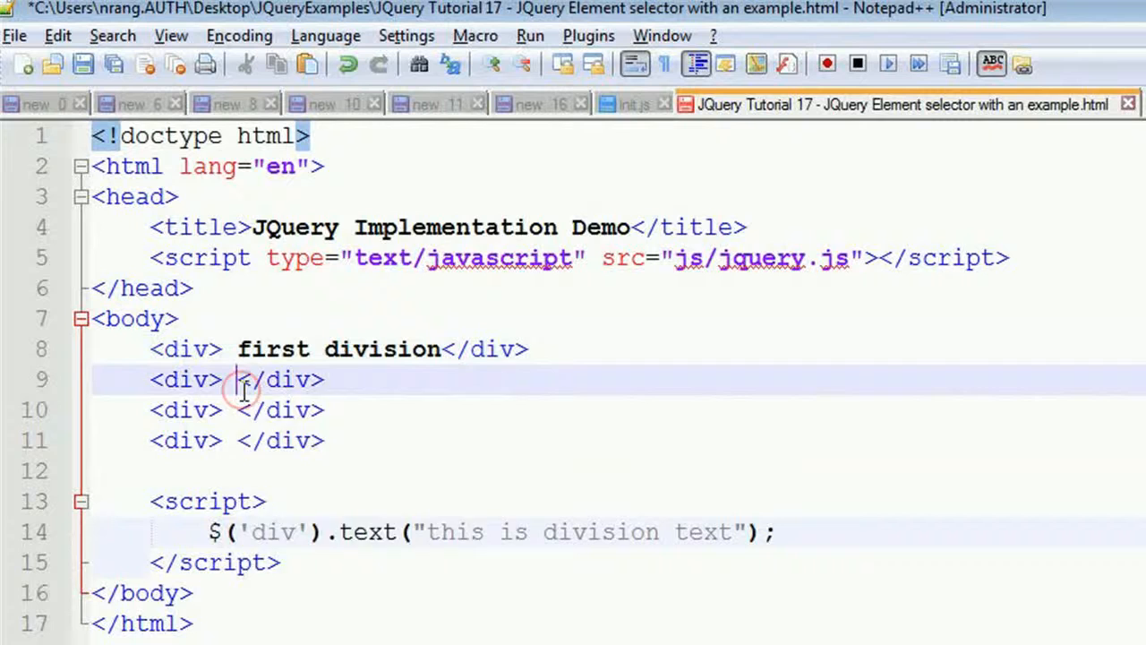
text(second)
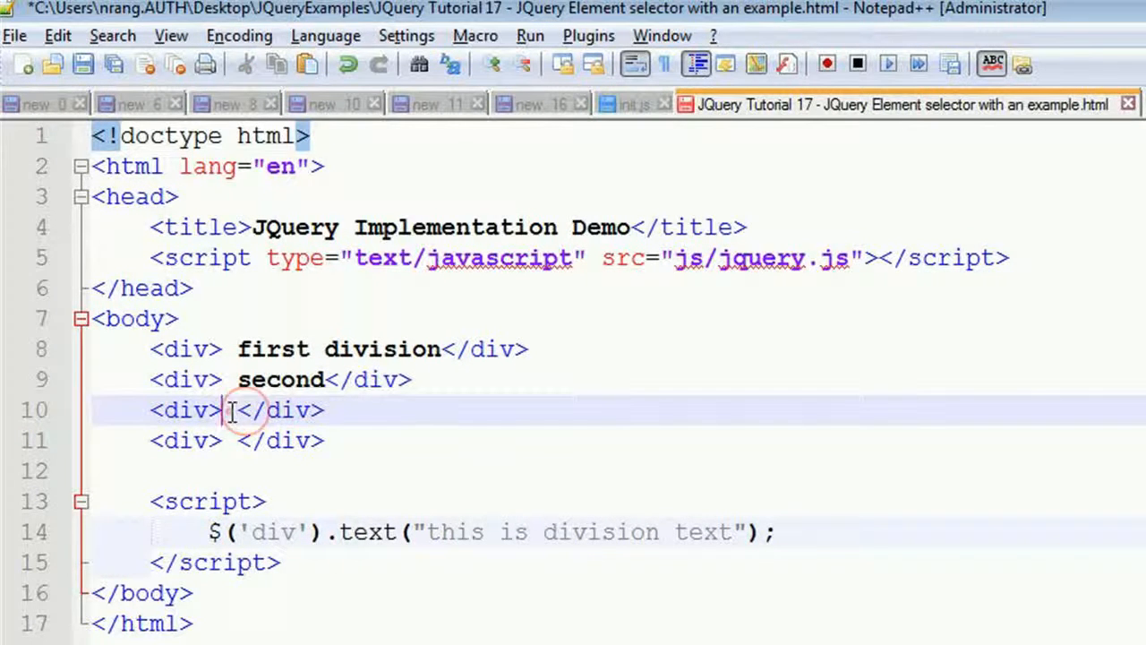
text(third)
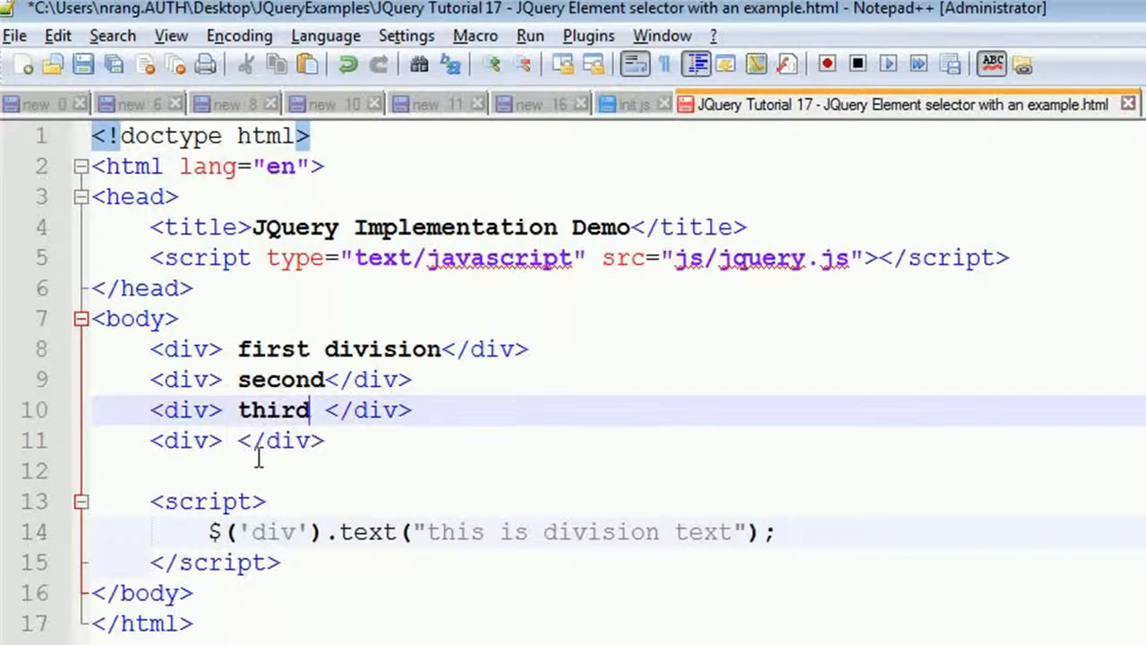
text(fou)
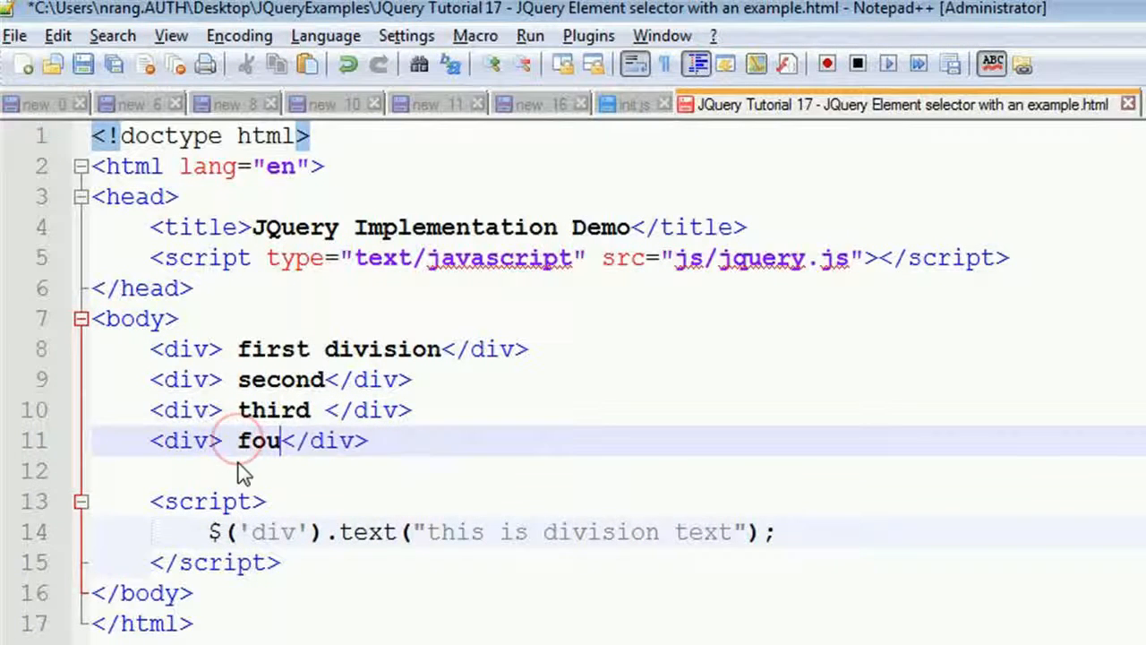
text(rth)
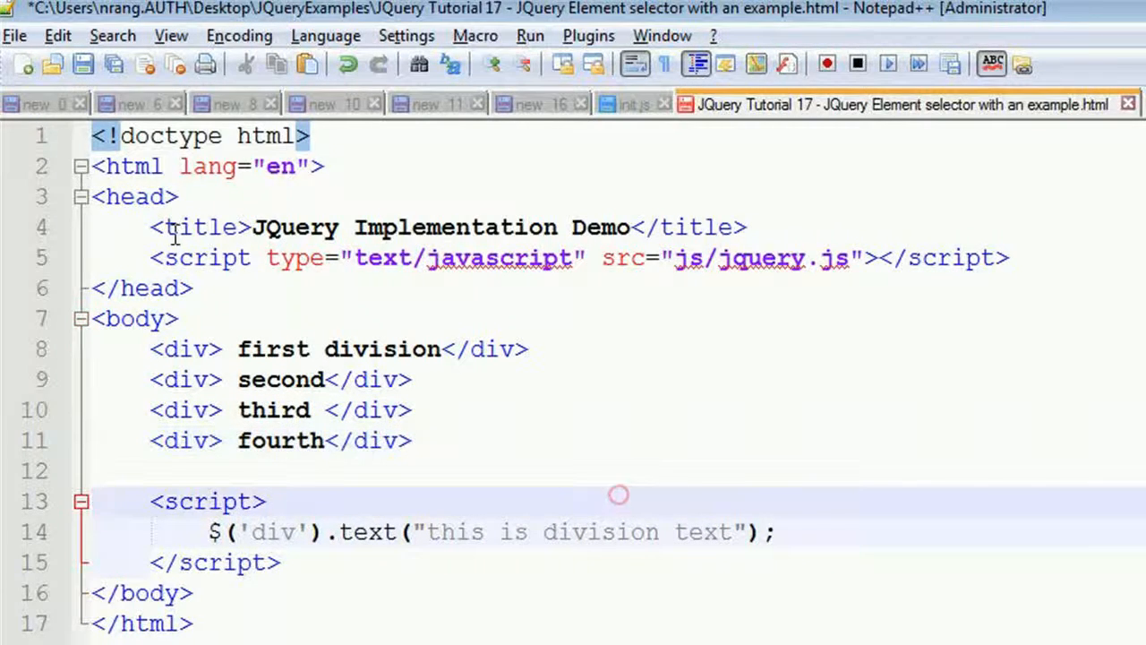
click(82, 64)
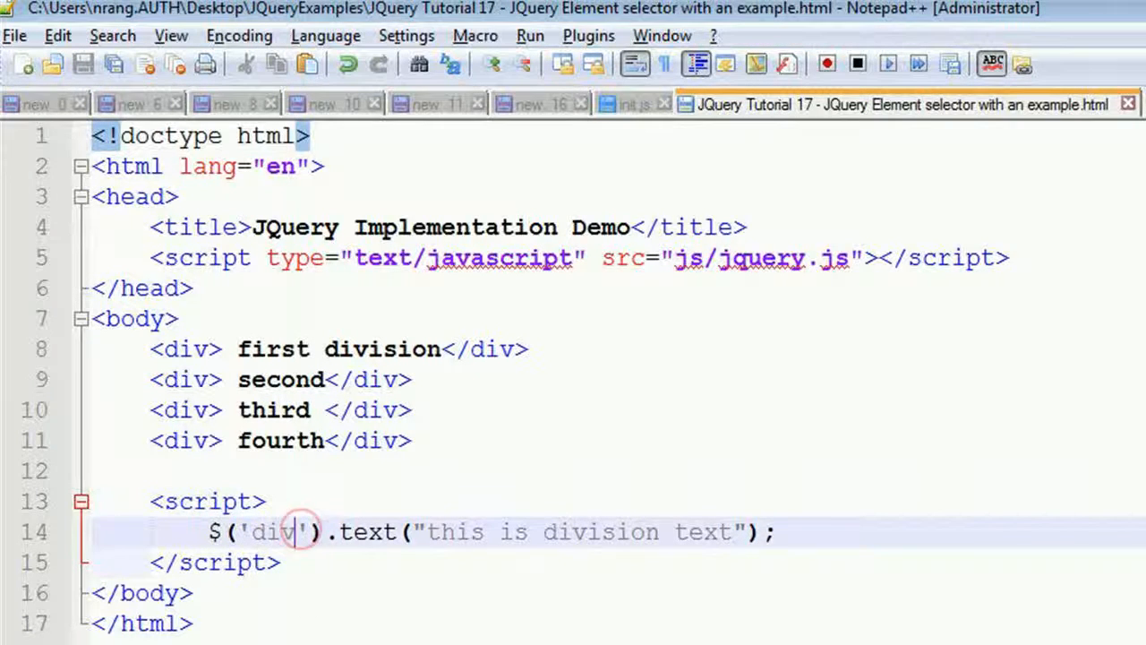
text(:first)
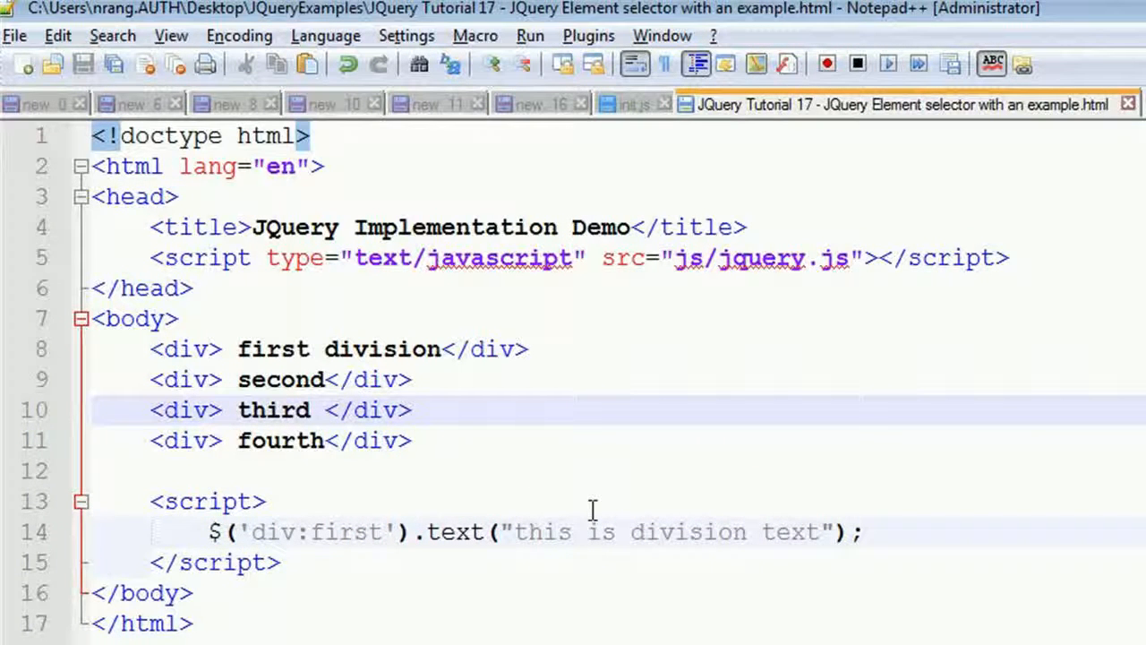
mouse_move(558, 284)
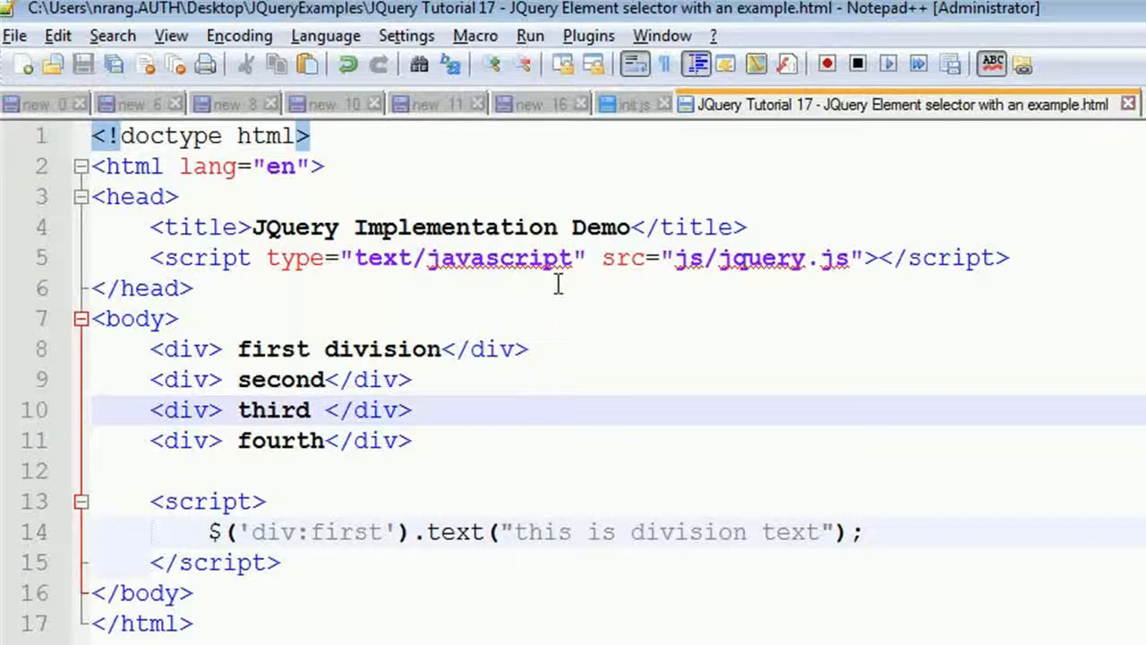
Launch the page in the browser to see the first div's replaced text.
click(529, 35)
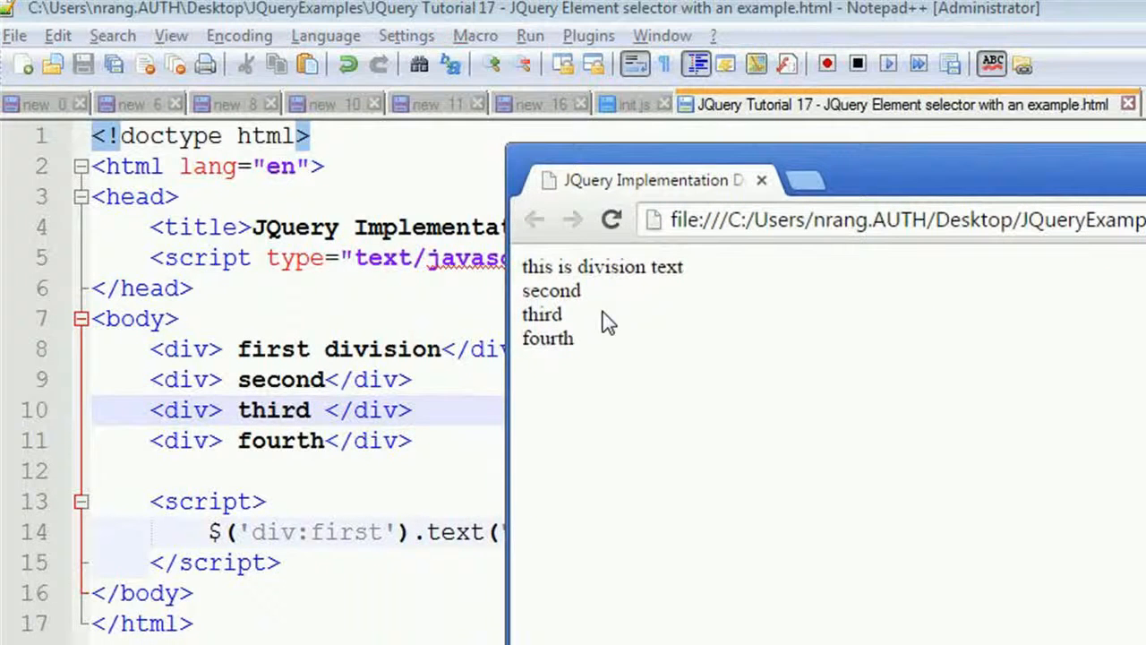
mouse_move(658, 246)
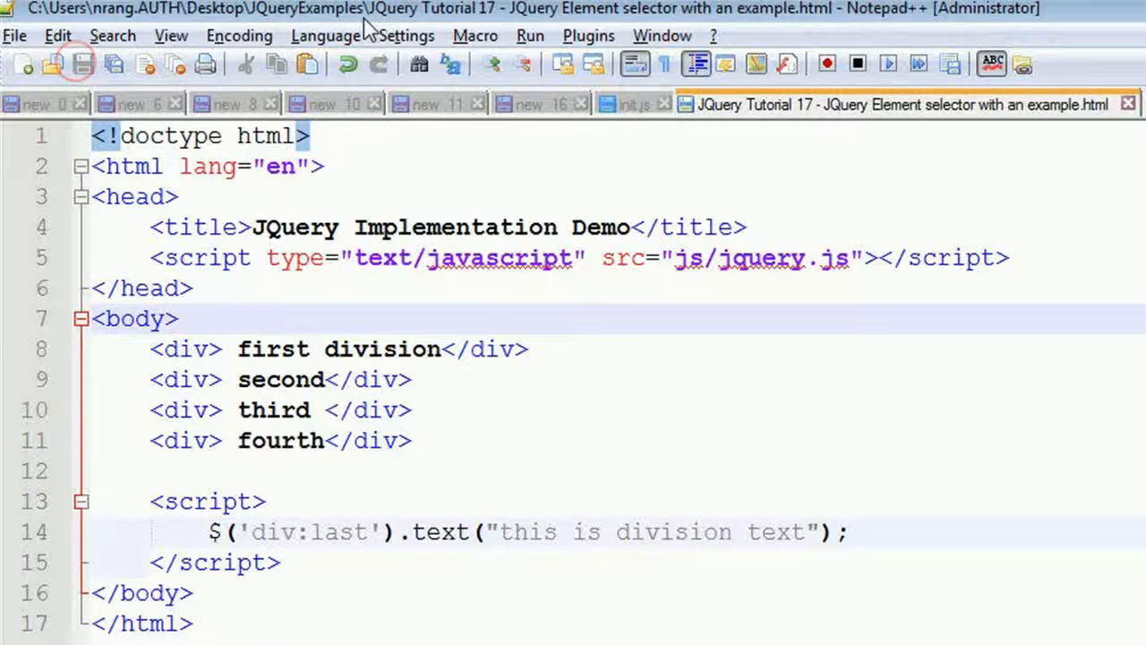
Launch the page in Chrome to preview the div:last selector change.
click(531, 36)
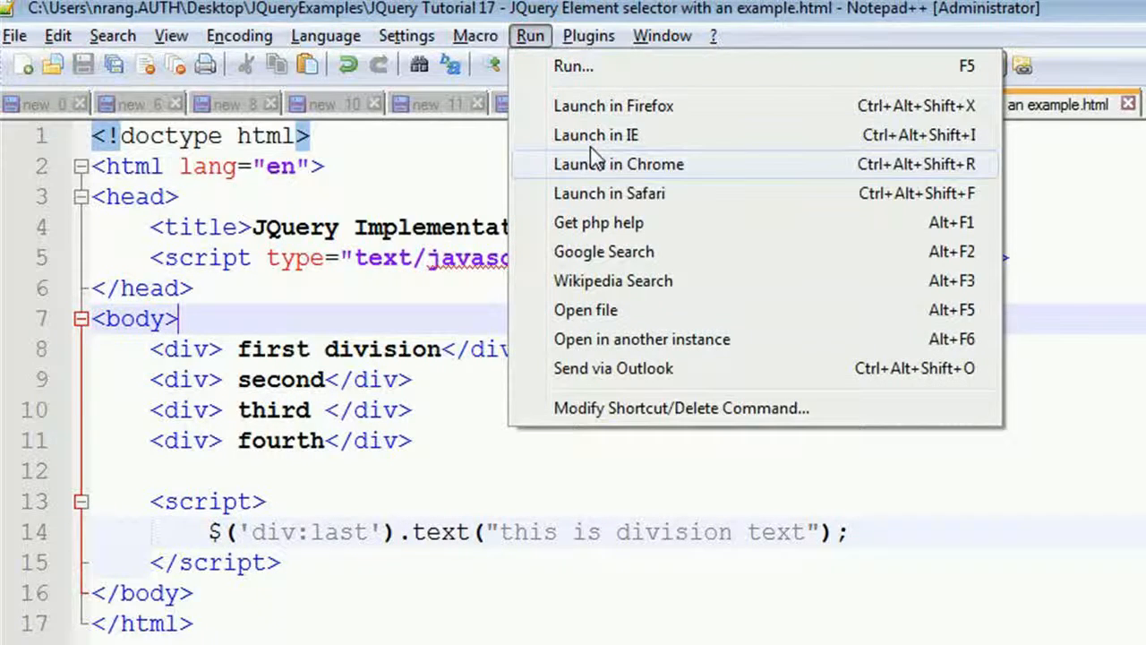
click(618, 163)
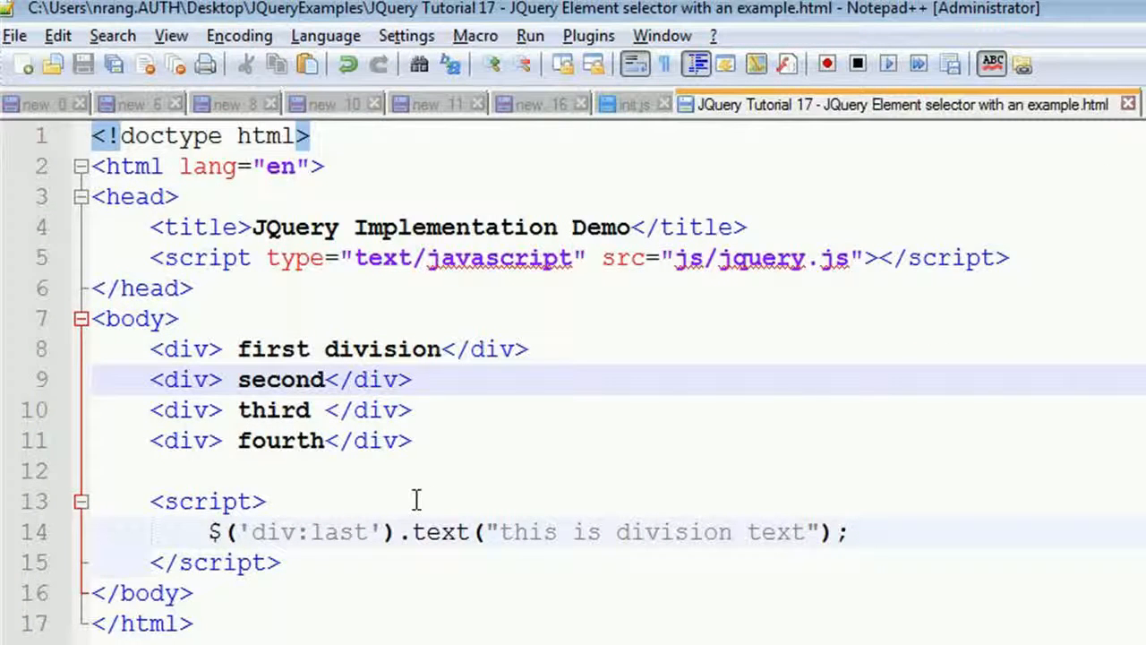
mouse_move(238, 410)
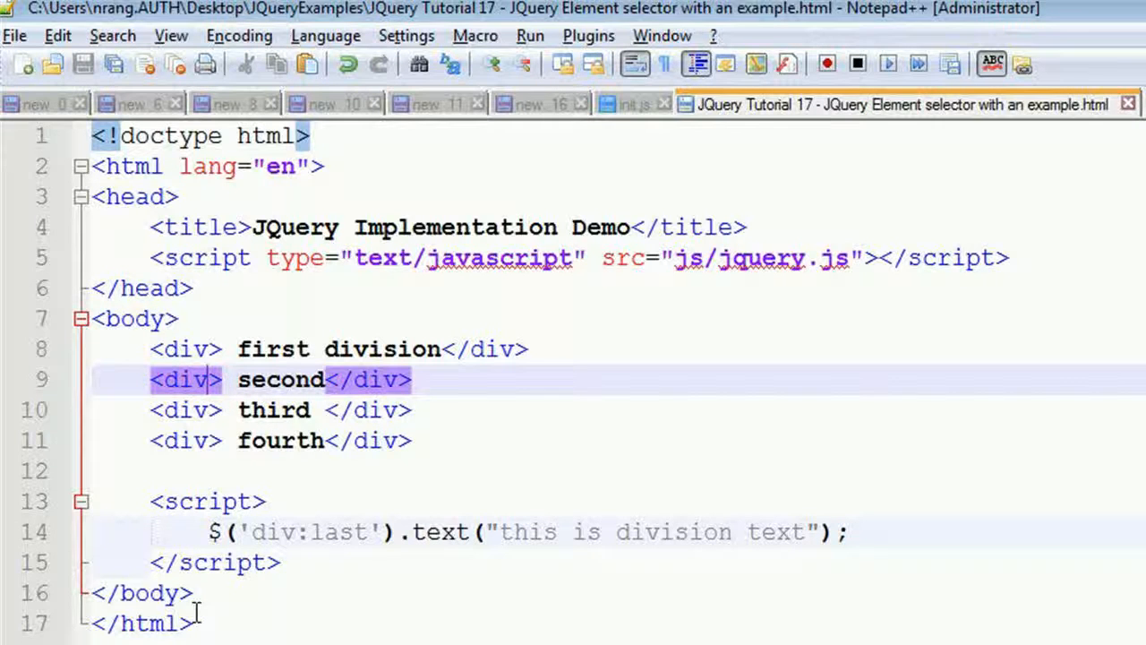
Add id='second' to the second div.
text(id=')
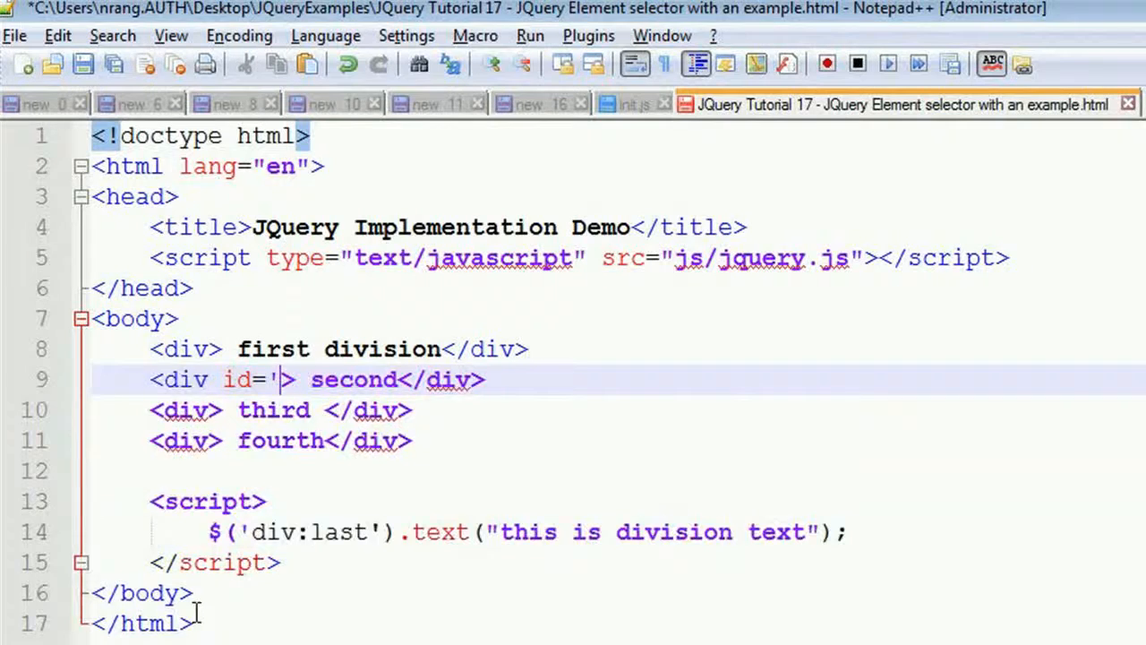
text(secon)
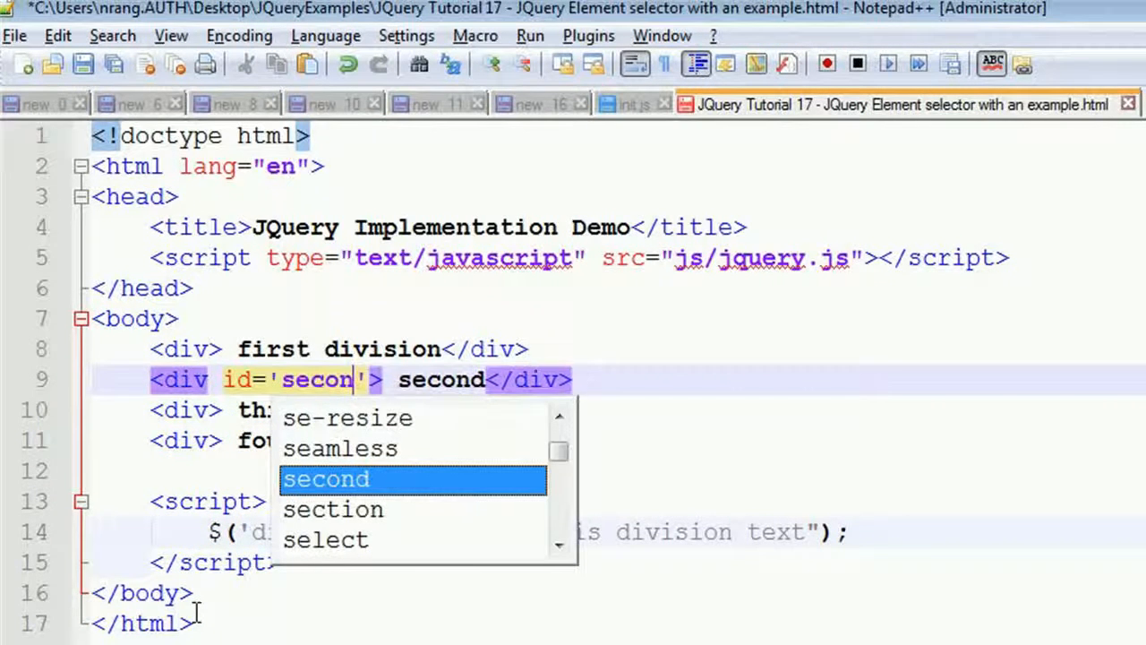
key(Enter)
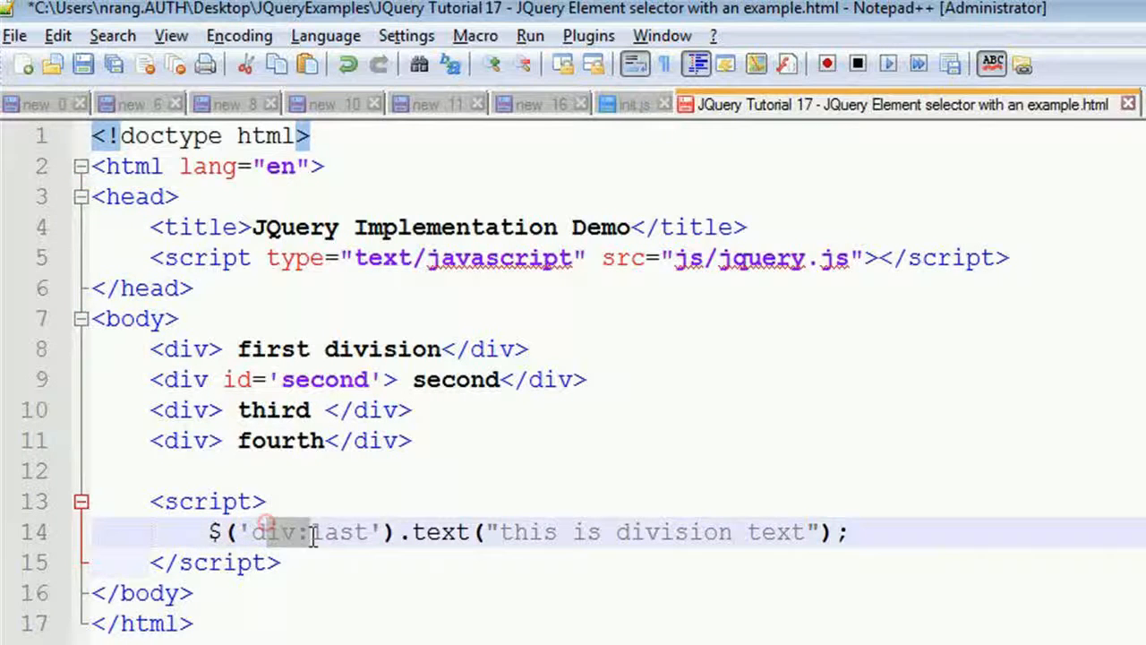
Replace the old div:last selector with '#second' and save the file.
key(Delete)
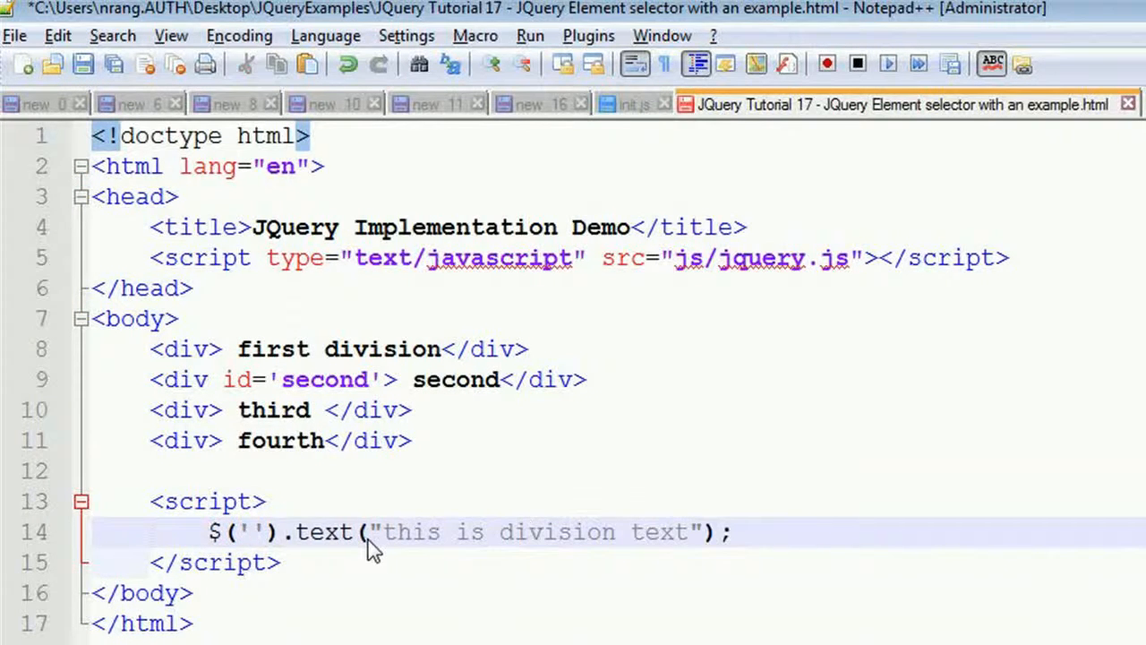
text(div)
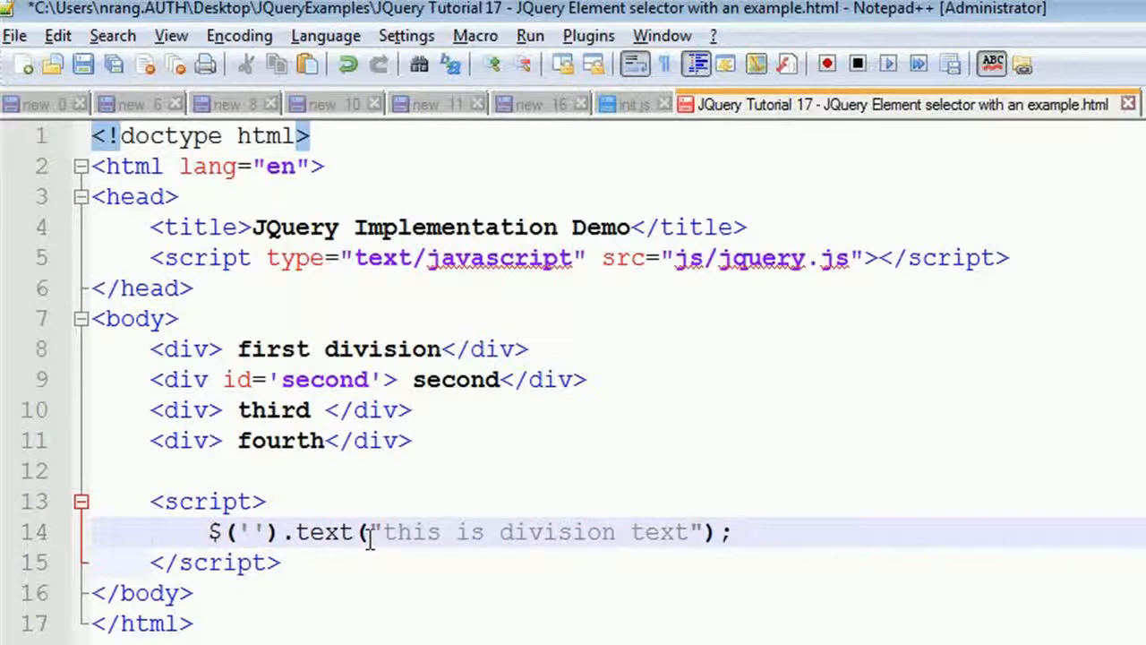
text(#second)
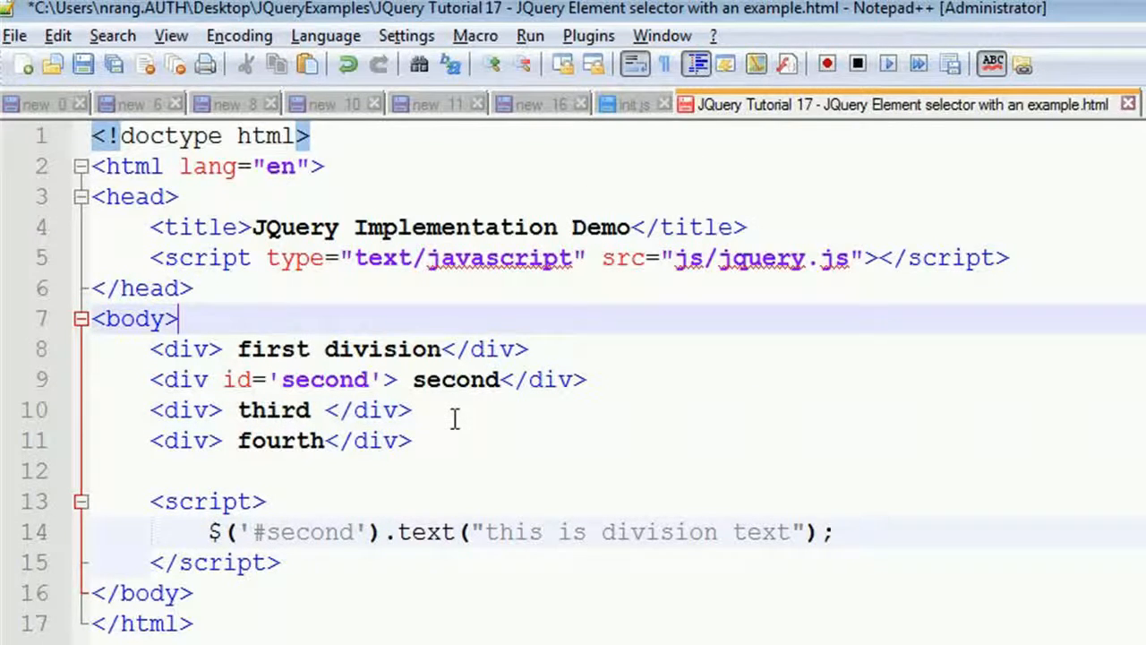
key(ctrl+s)
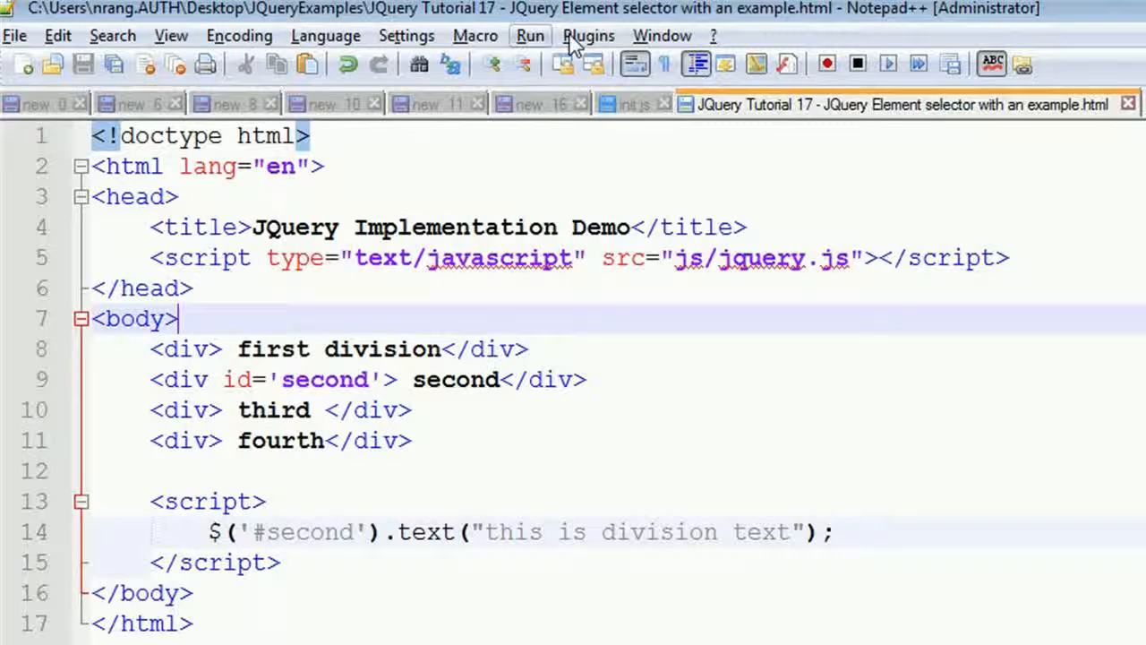
click(530, 36)
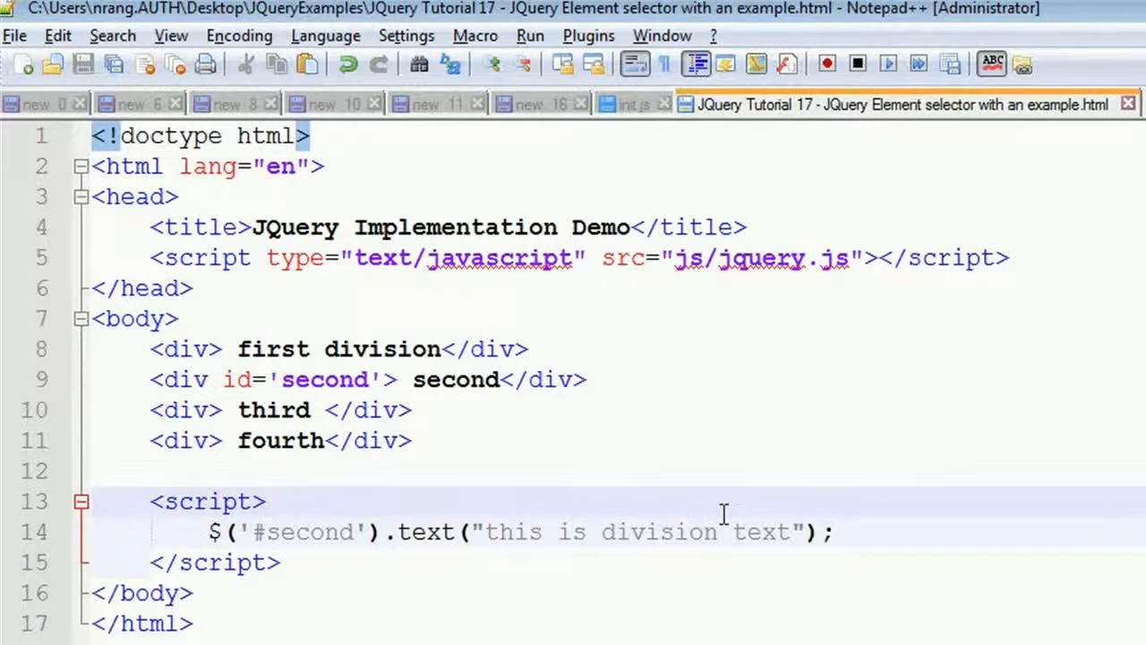
mouse_move(466, 503)
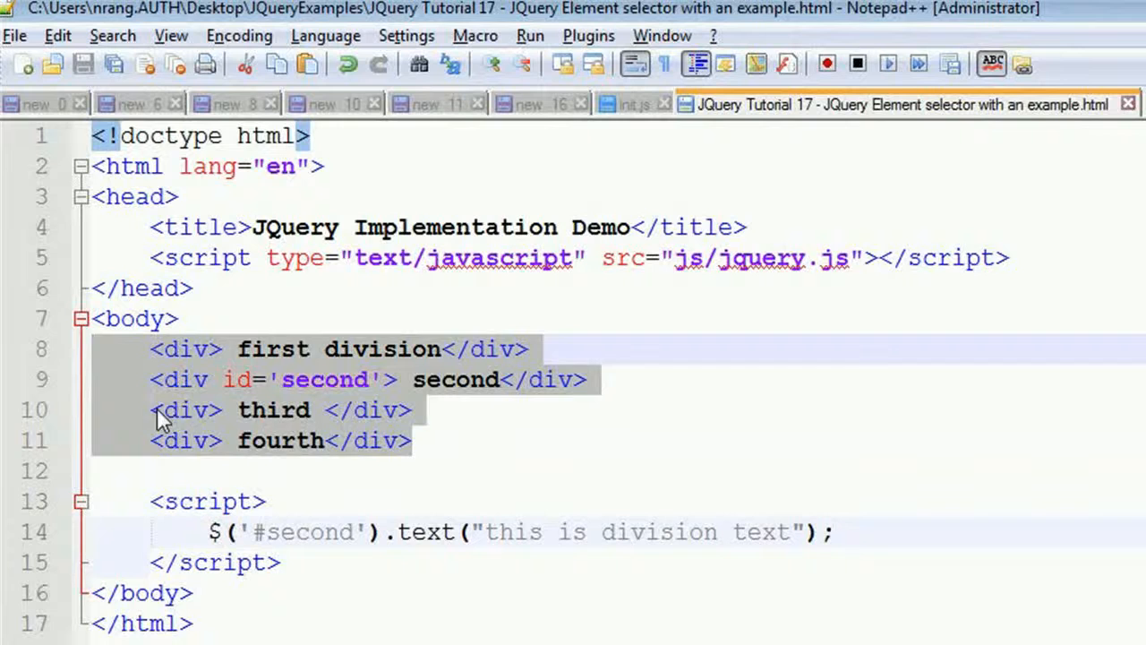
Add empty <p>, <input> and <h1> tags on the line after the divs.
click(229, 470)
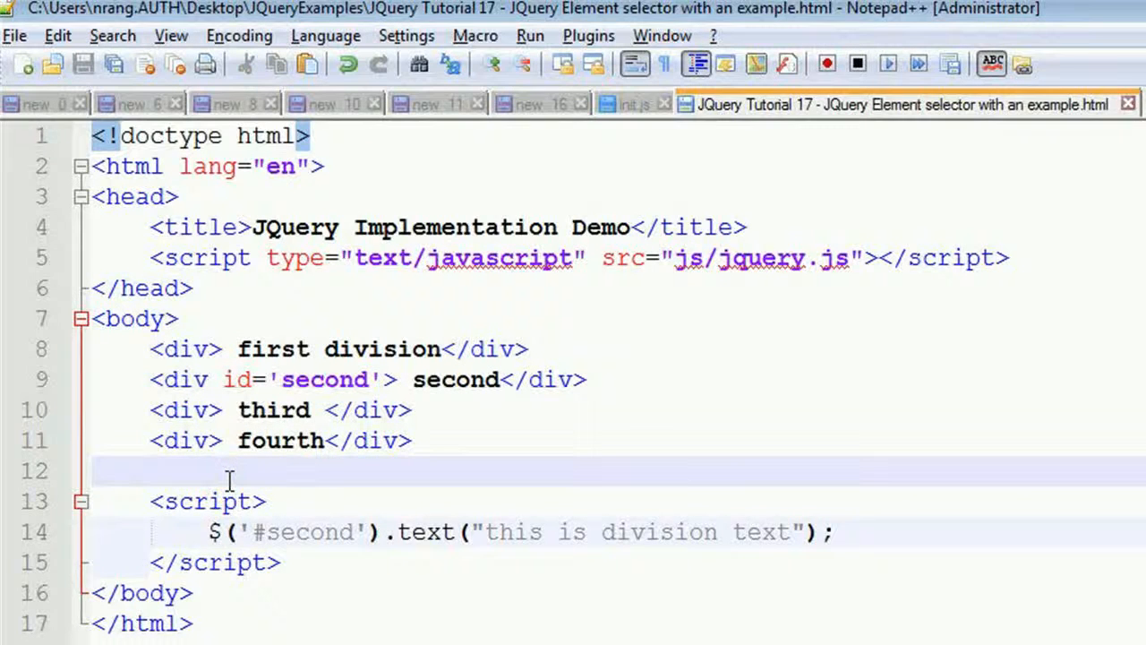
text(<span)
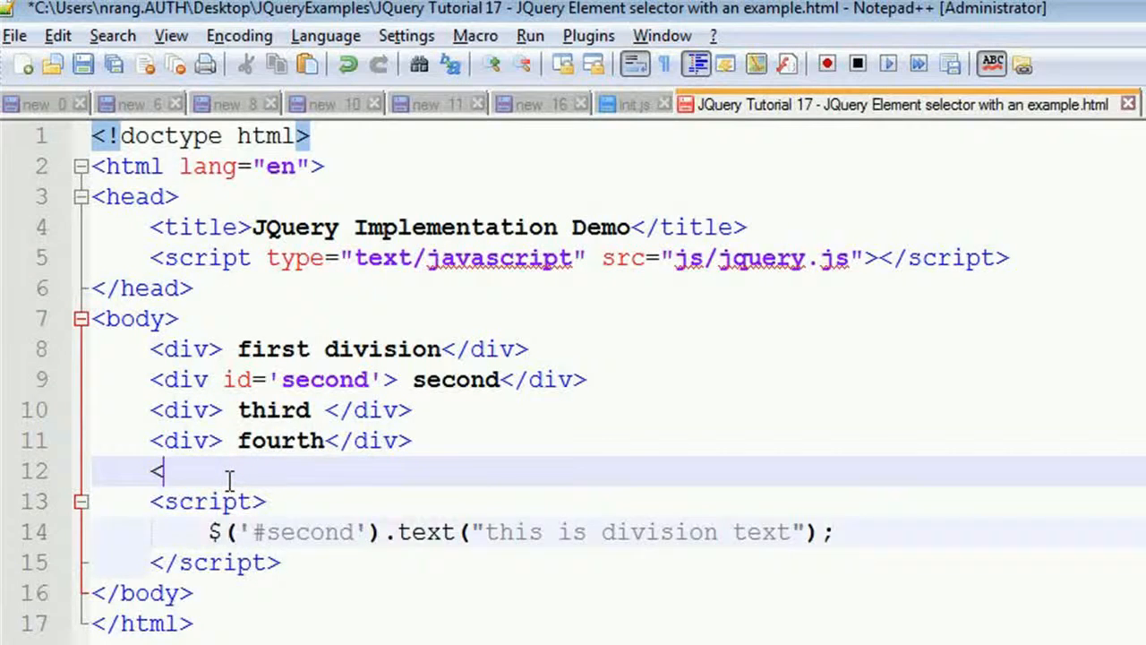
text(p>)
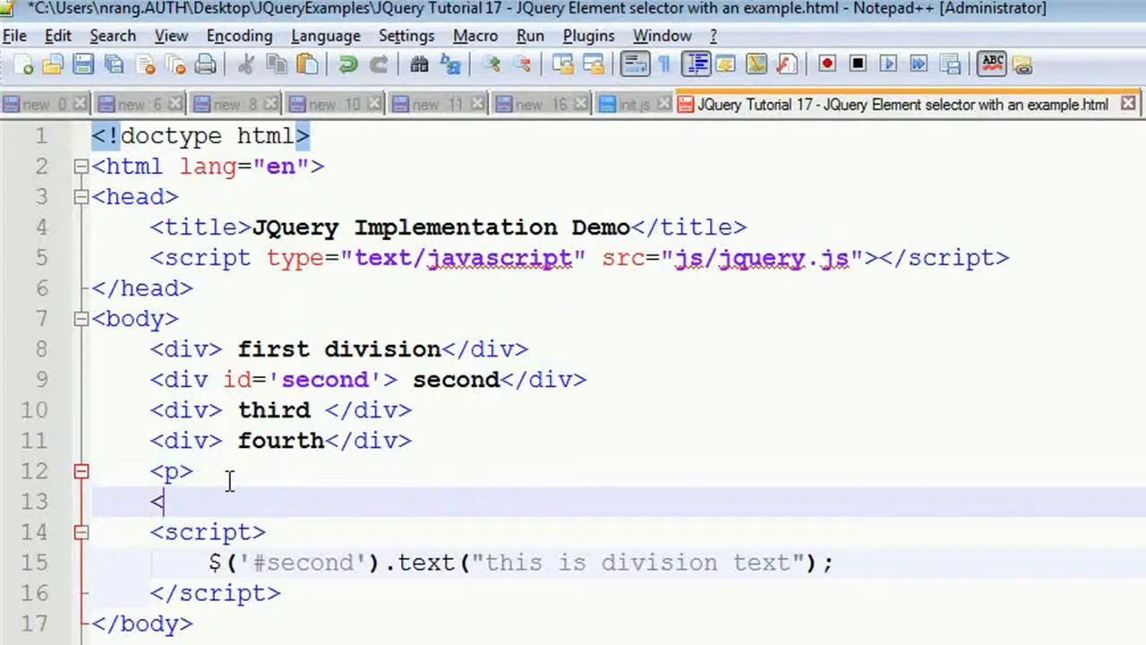
text(input>)
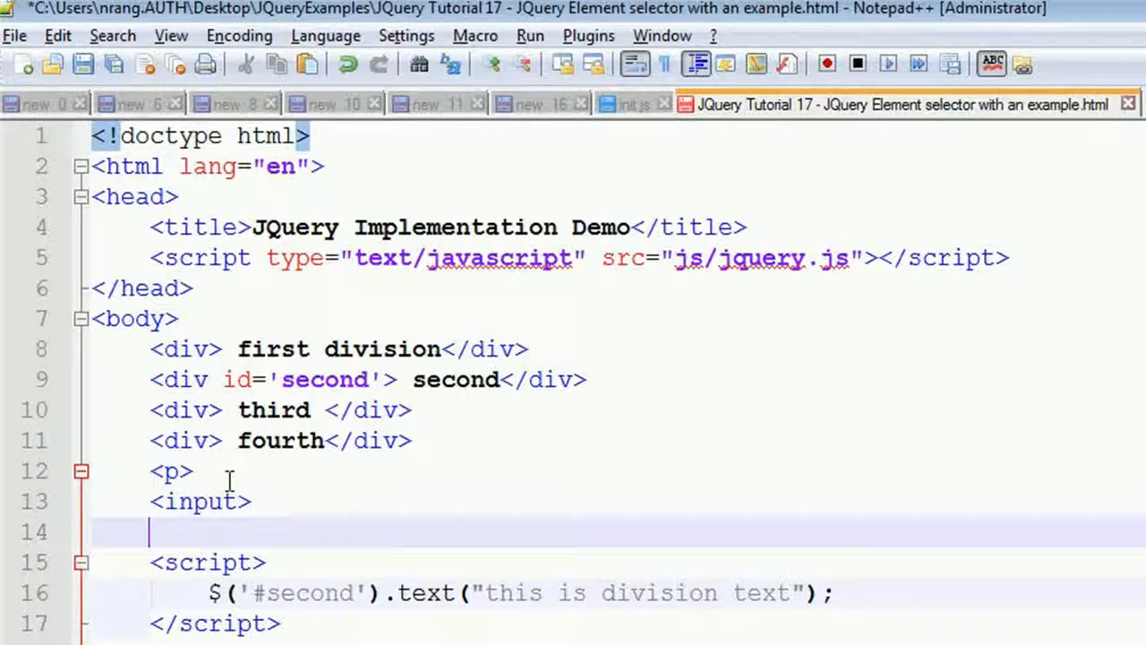
text(<)
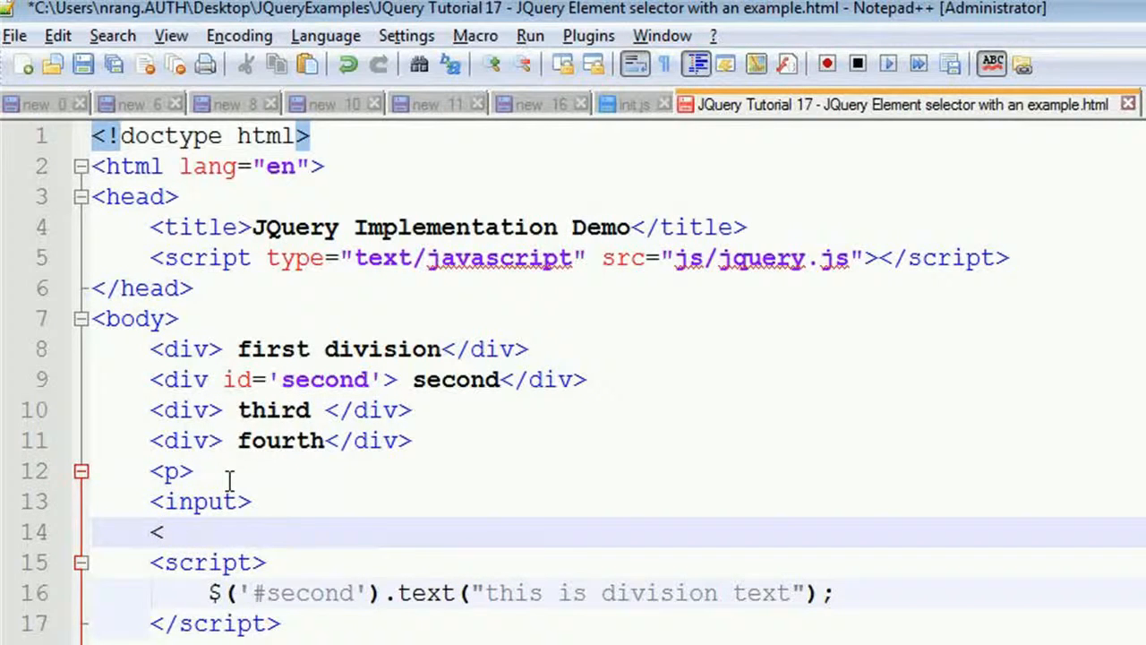
text(h1>)
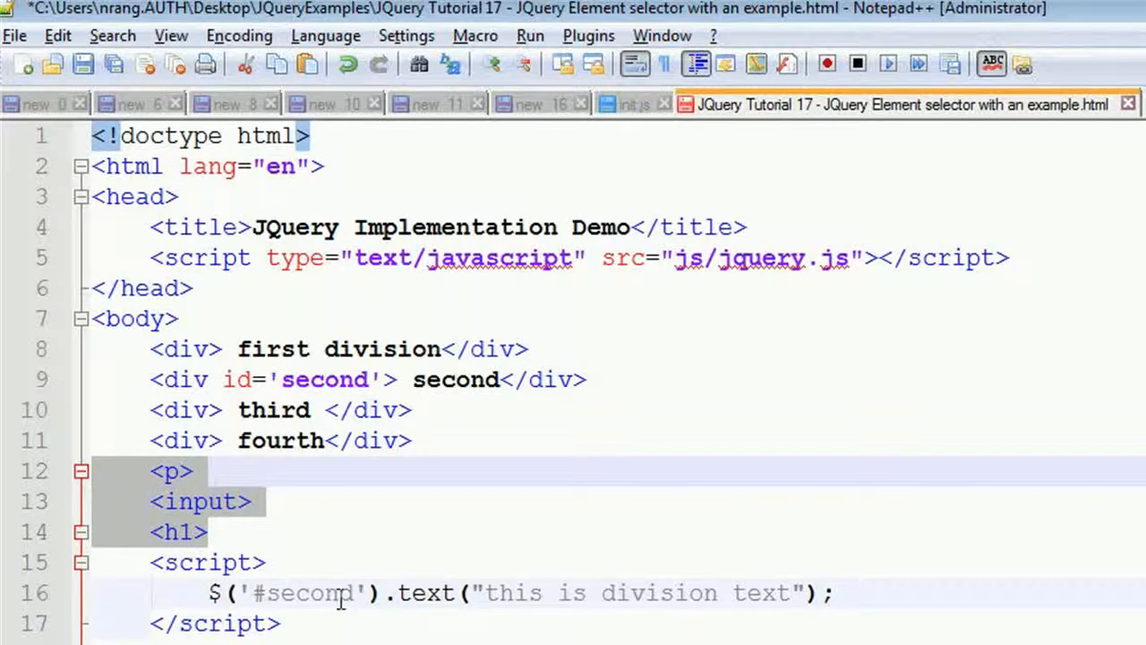
Change the script selector from '#second' back to 'div'.
double_click(309, 591)
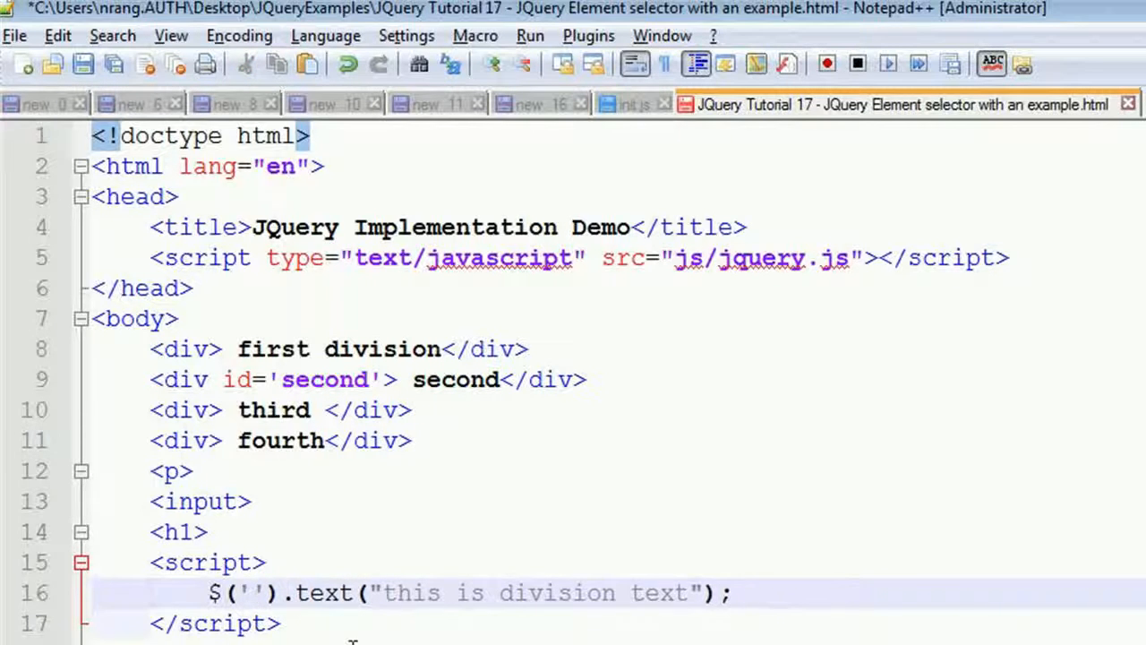
text(div)
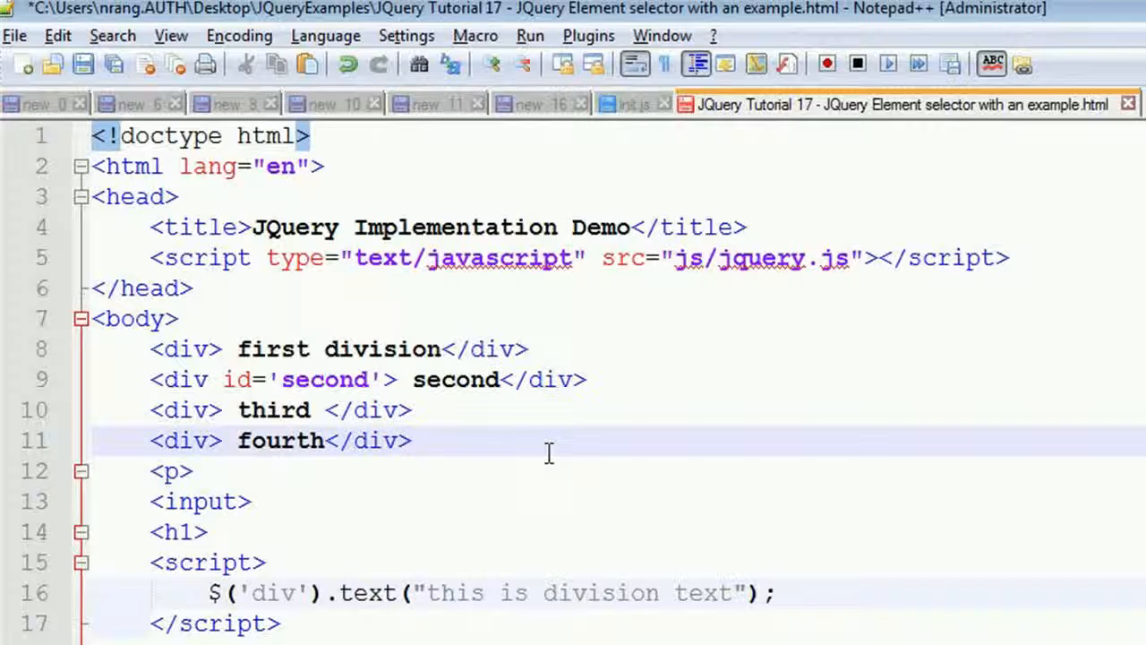
click(412, 440)
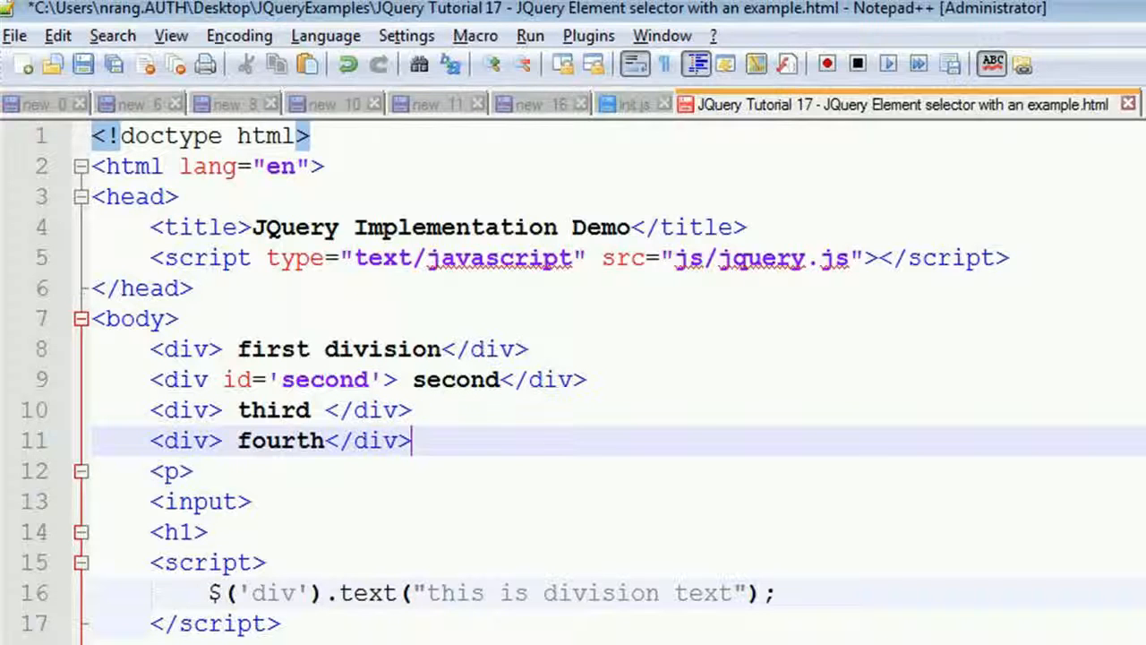